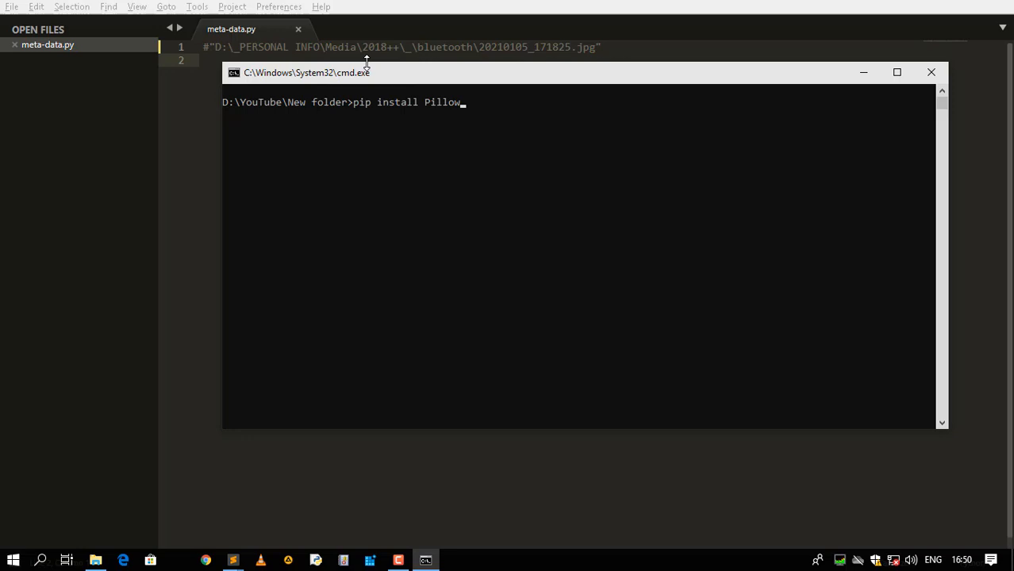
mouse_move(352, 108)
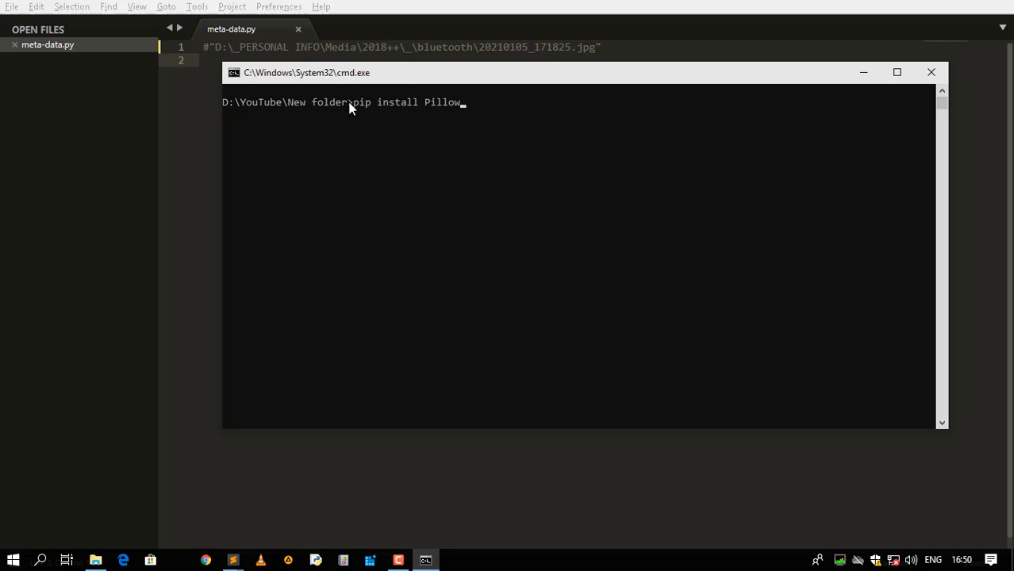
mouse_move(453, 105)
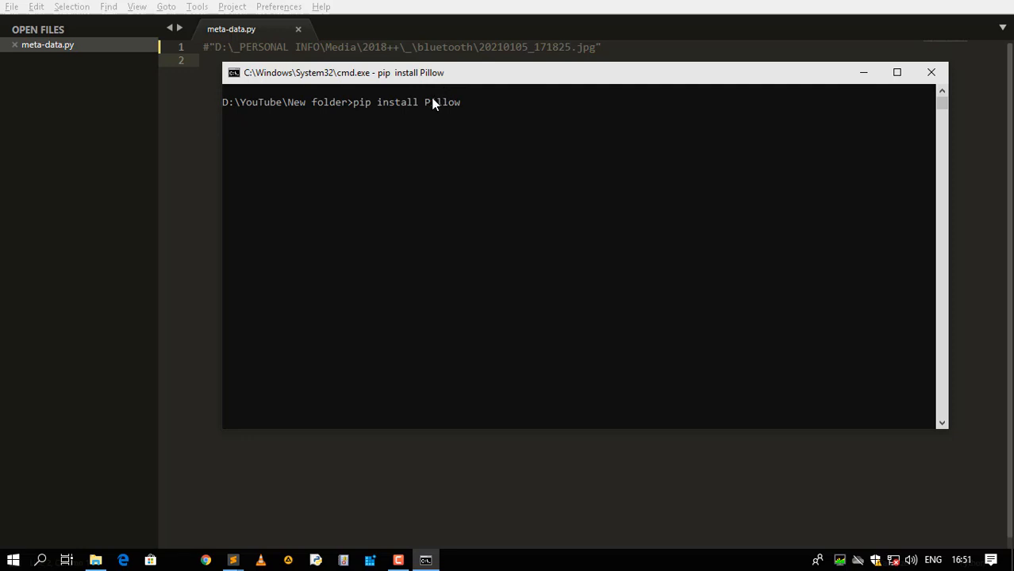
Finish the Pillow install and return to the meta-data.py script
key("enter")
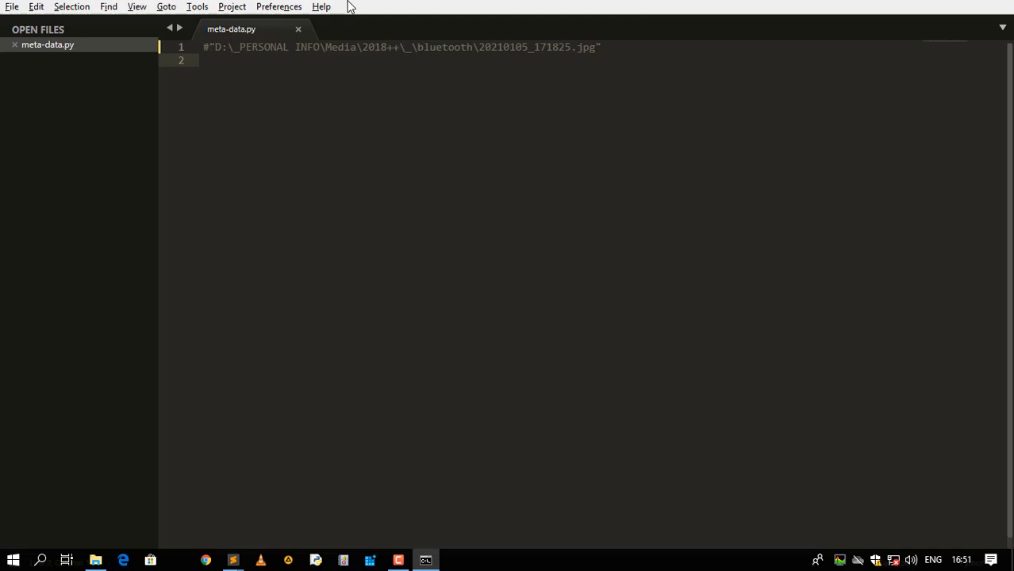
Import sys, Image from PIL, and TAGS from PIL.ExifTags
type("import sys")
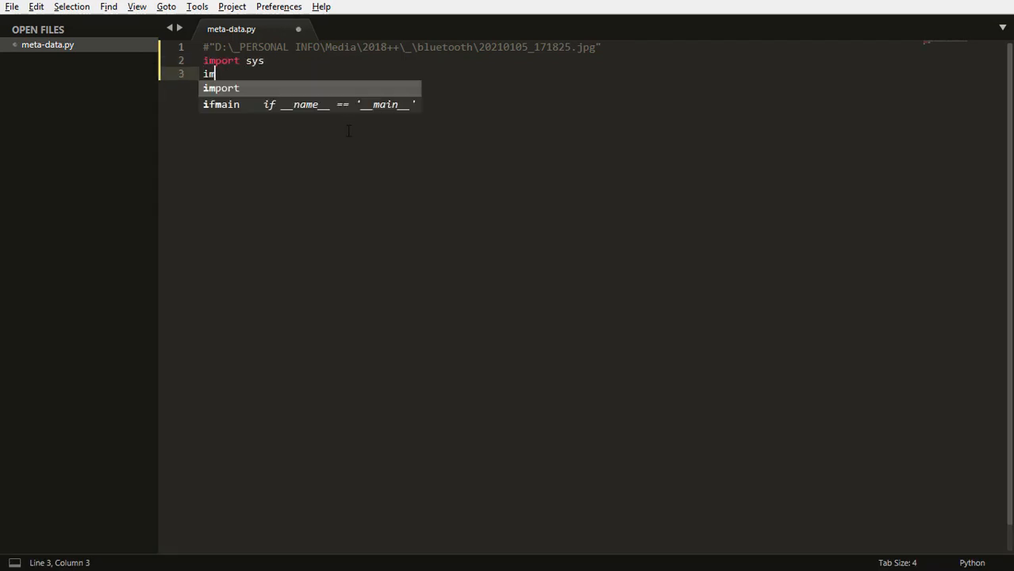
type("from")
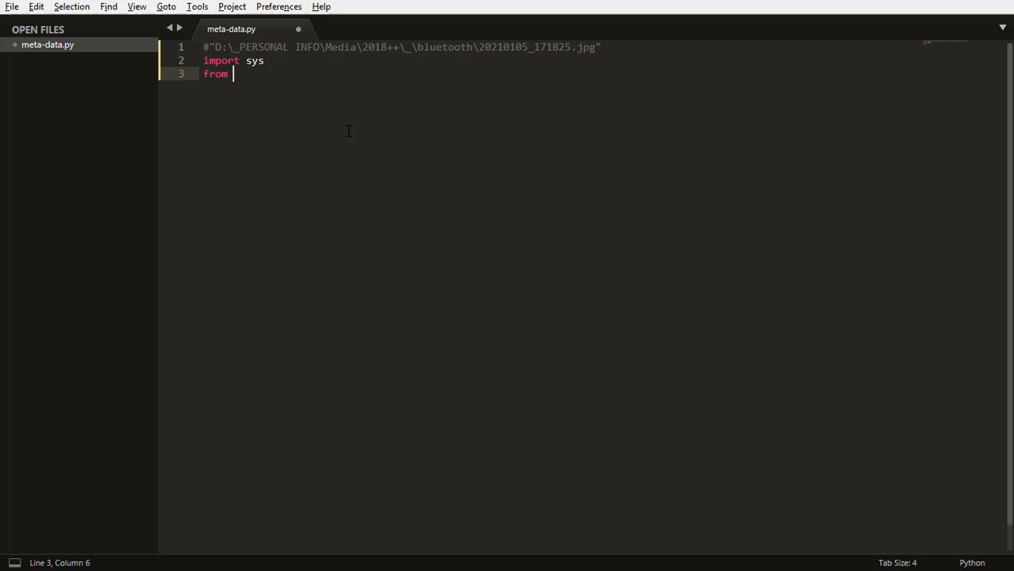
type("PIL import")
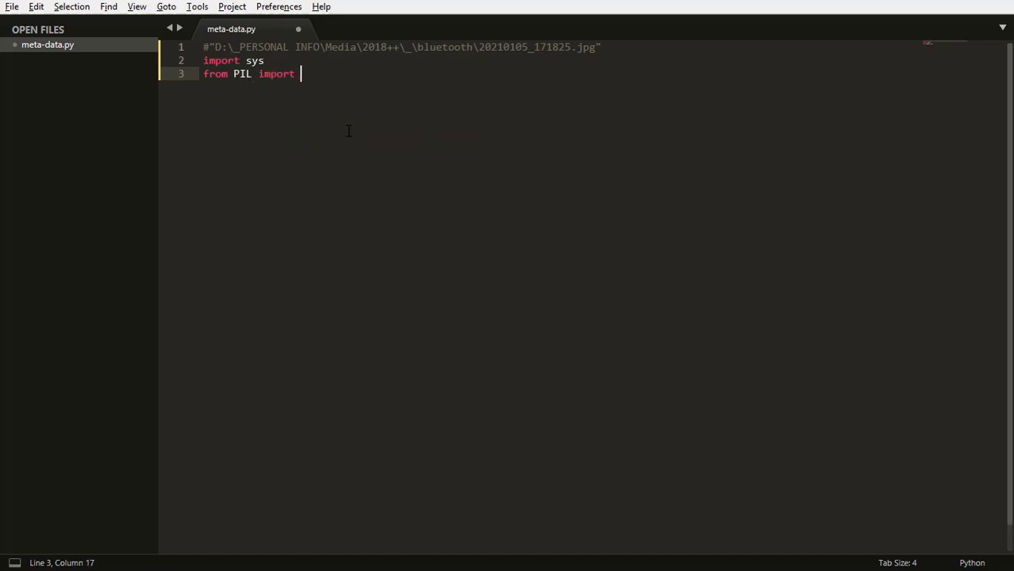
type("Image")
type("from")
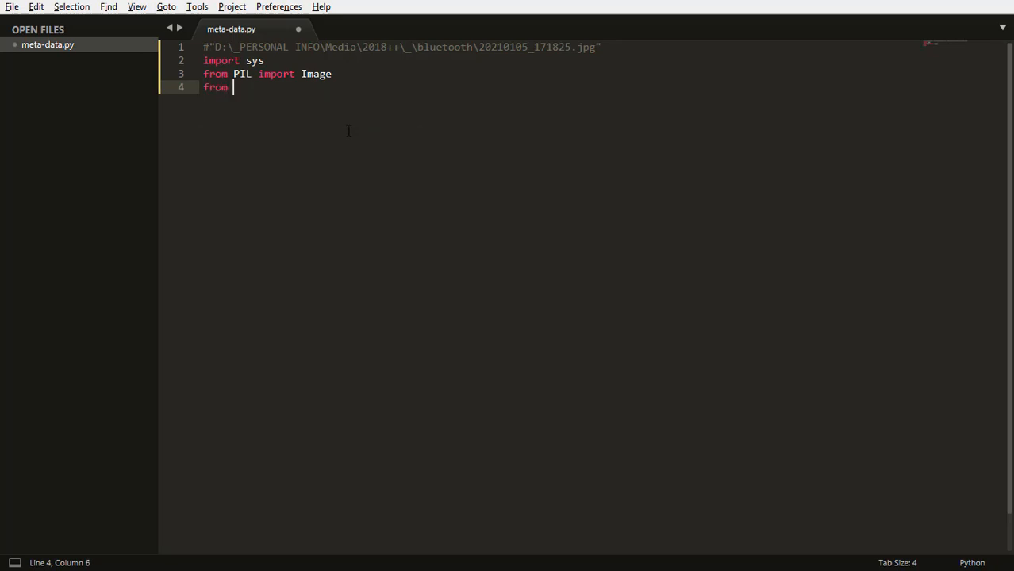
type("PIL.Exif")
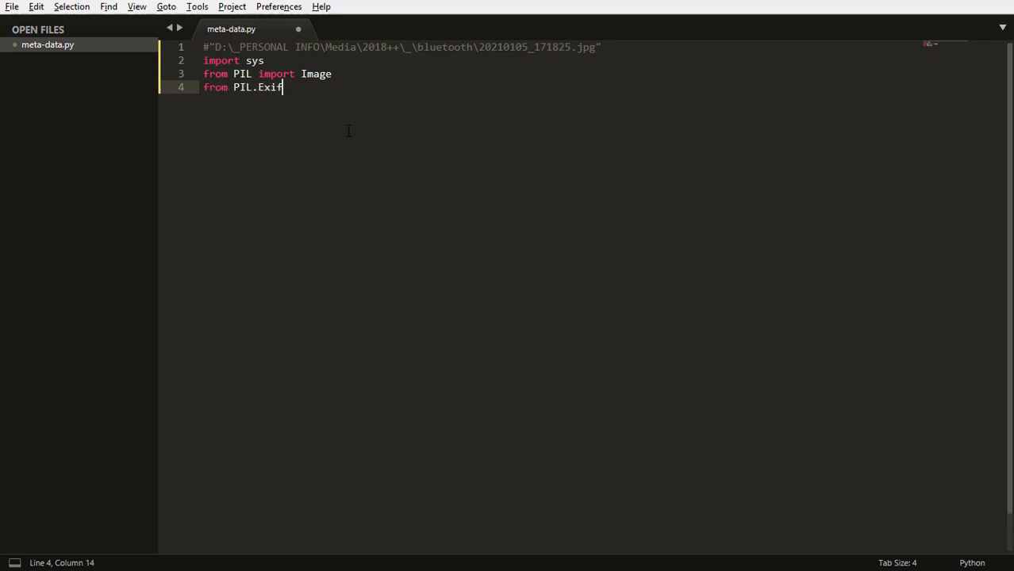
type("Ta")
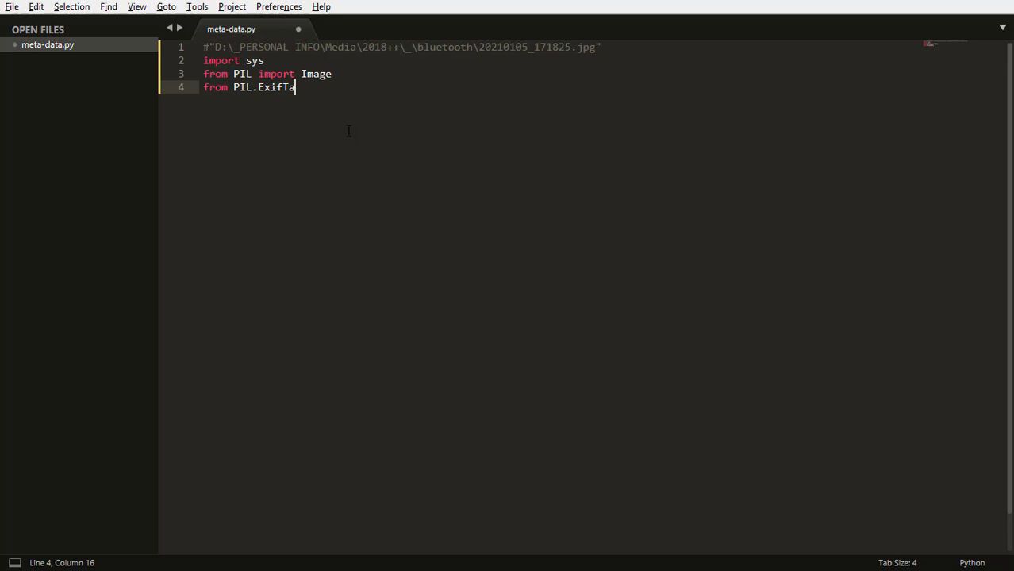
type("gs impor TAGS")
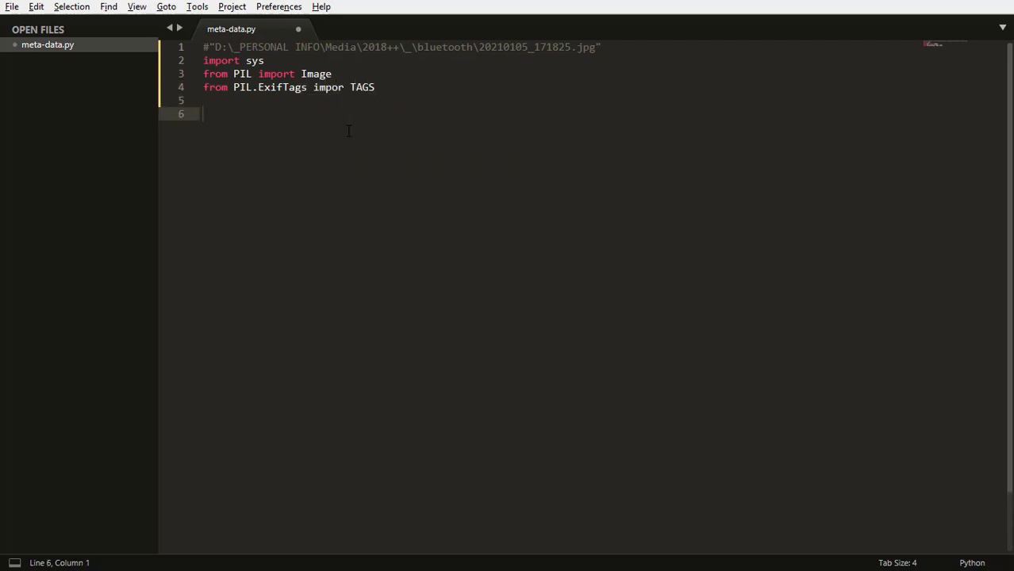
Set imagepath = sys.argv[1] to read the image path from the first argument
type("imag")
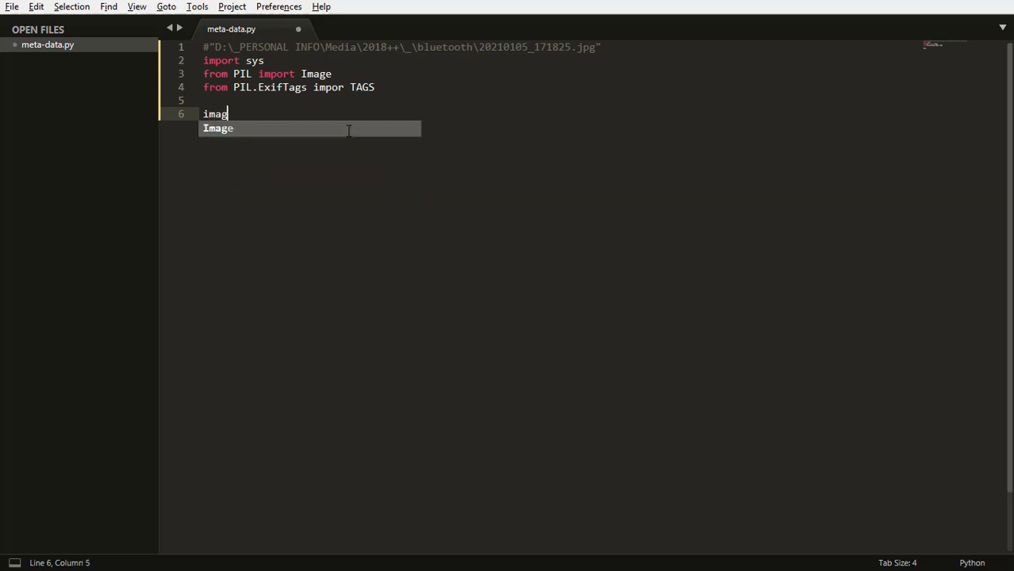
type("epath = s")
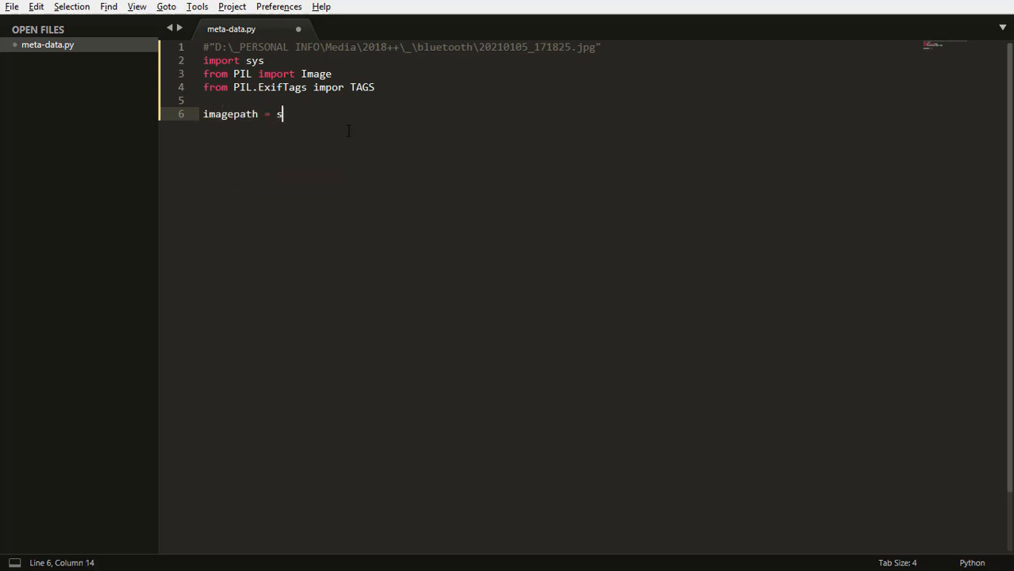
type("ys.argv[")
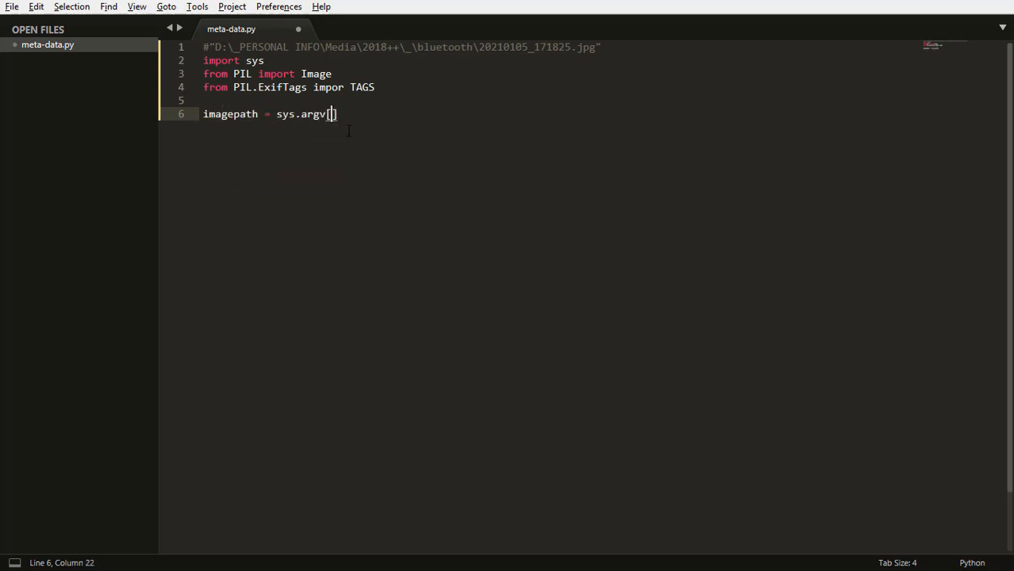
type("1")
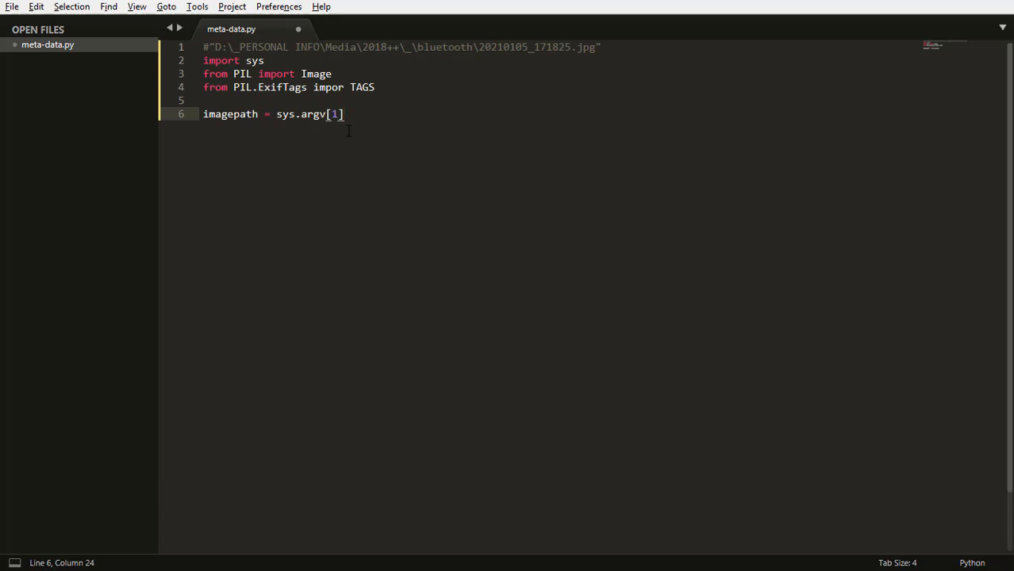
type("imagepath =")
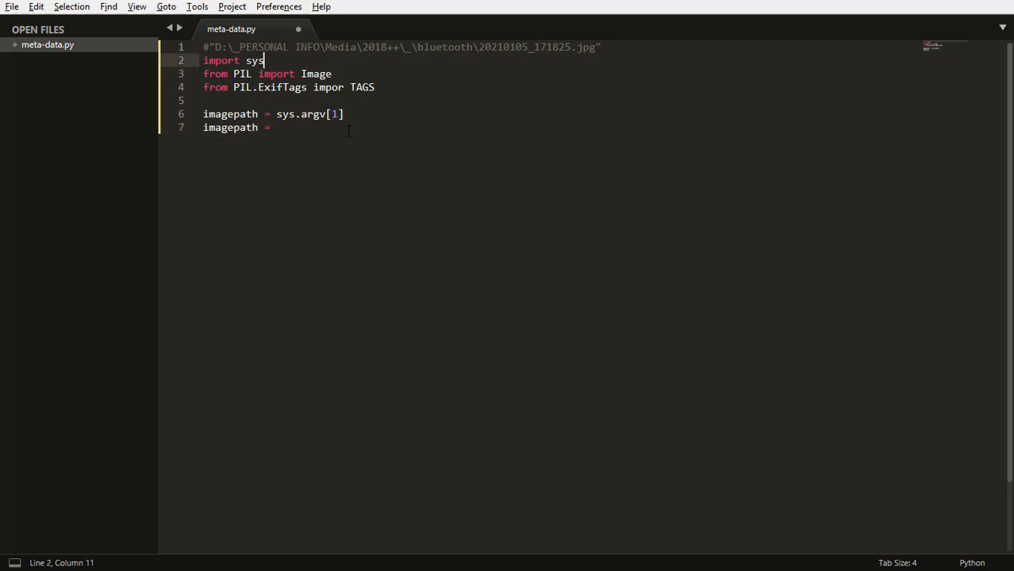
Hardcode imagepath to the raw string path of 20210105_171825.jpg and save the script
key("ctrl+x")
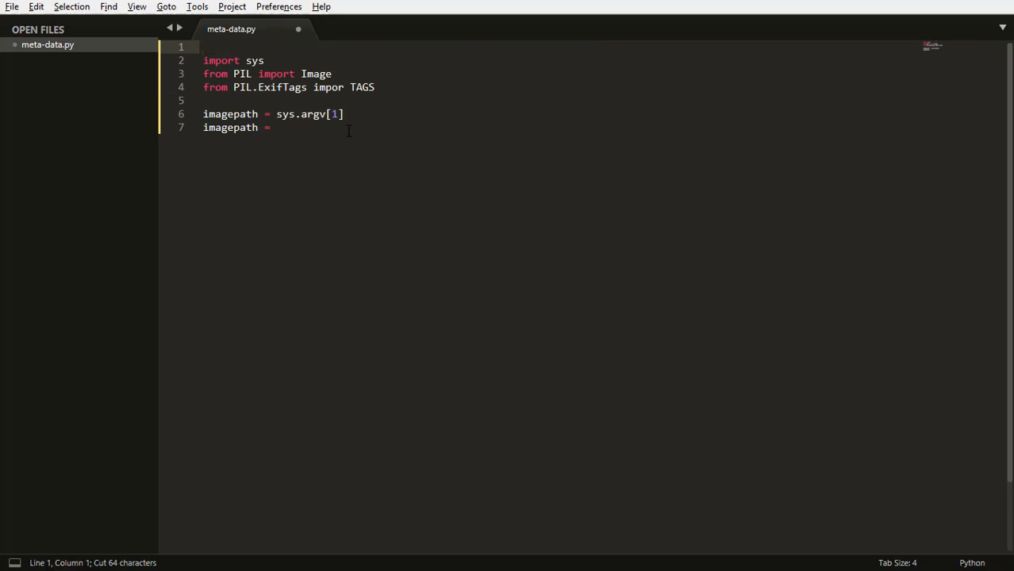
type("\"D:\\PERSONAL INFO\\Media\\2018++\\bluetooth\\20210105_171825.jpg\"")
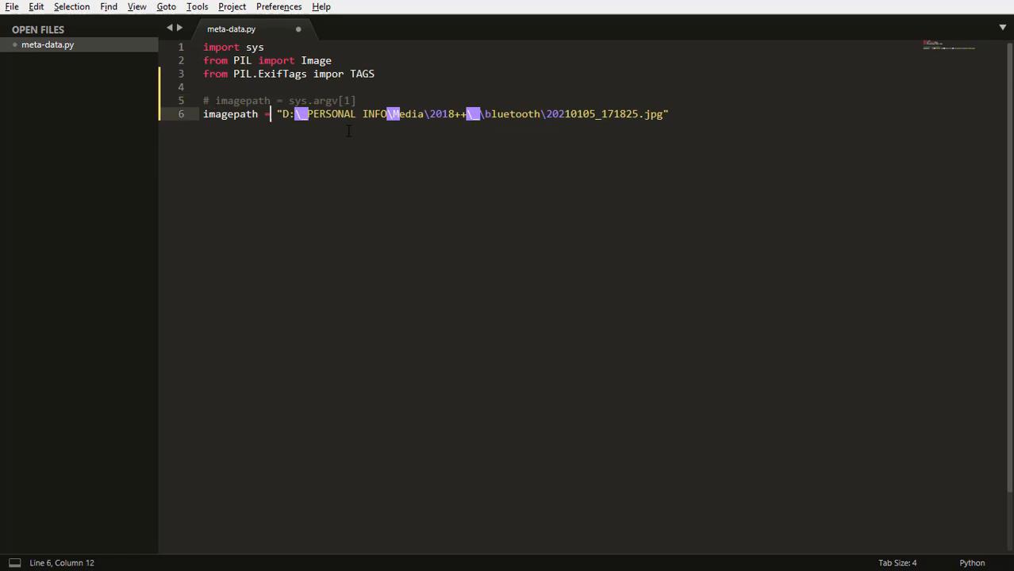
type("r")
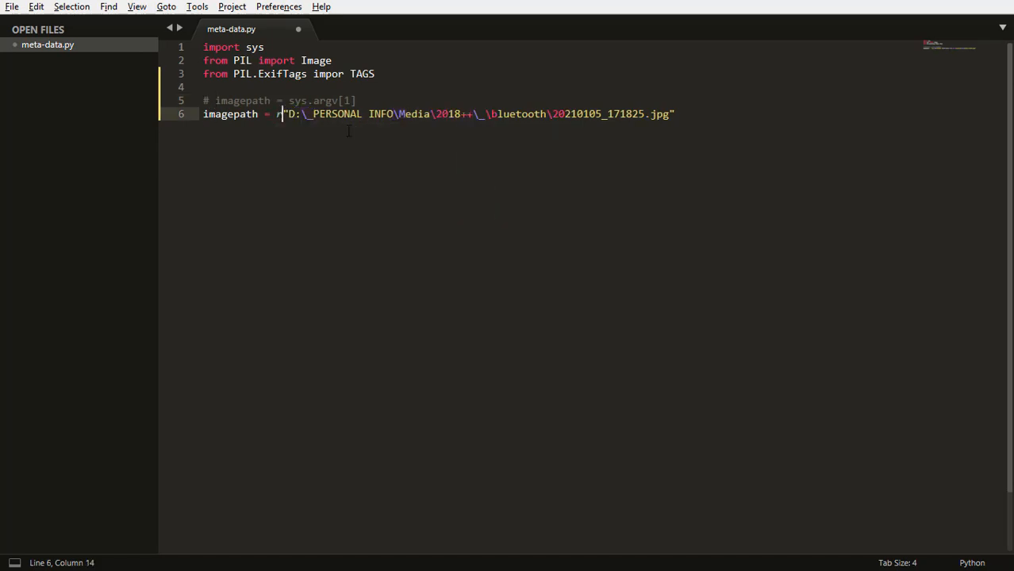
key("ctrl+s")
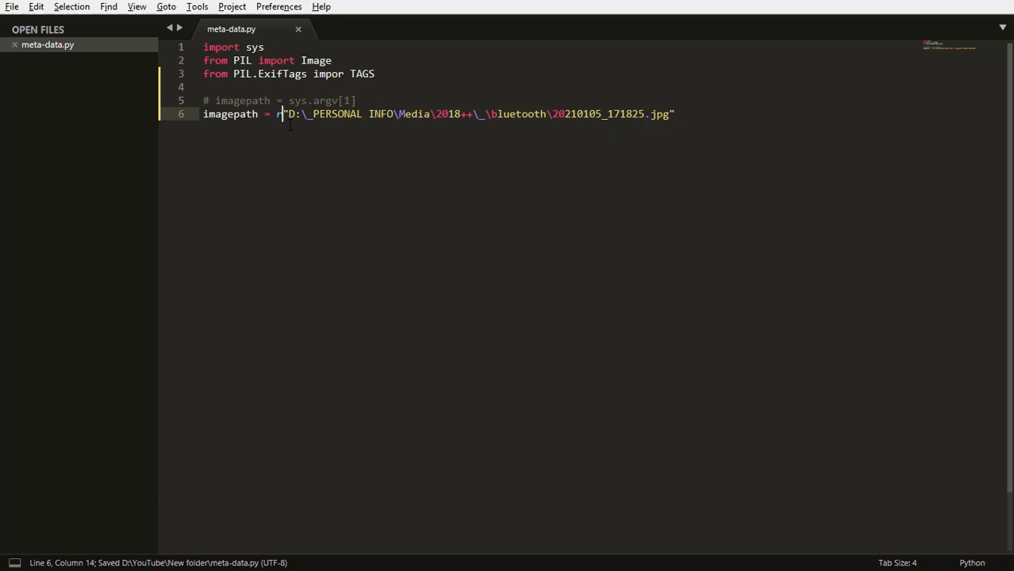
key("enter")
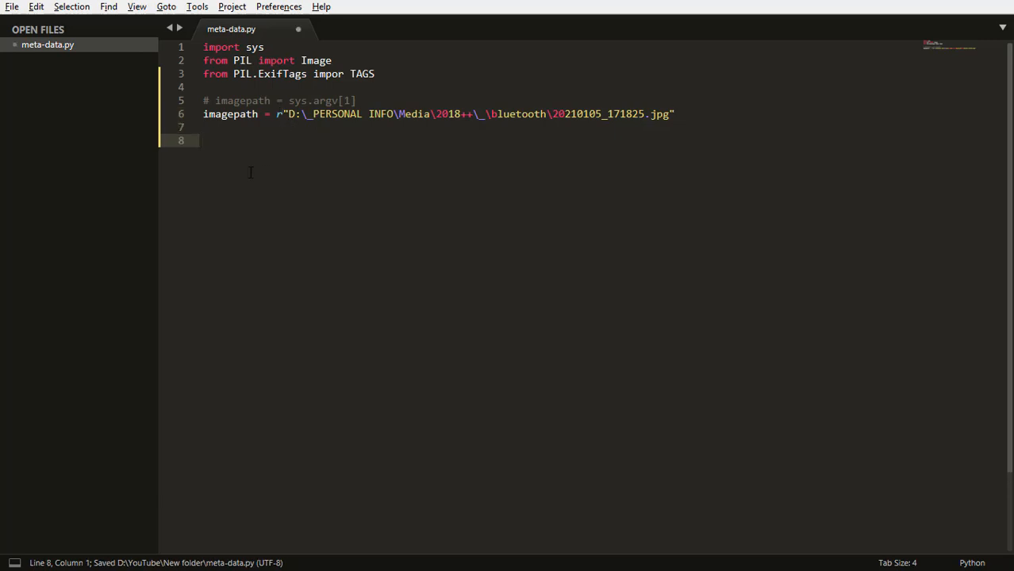
Add image = Image.open(imagepath) to open the photo with Pillow
type("imag")
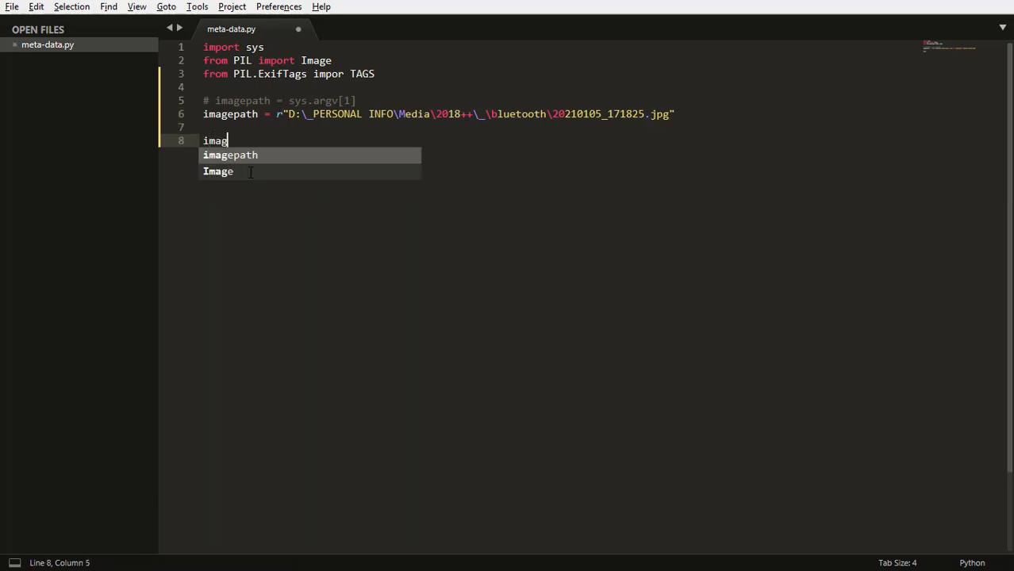
type("e =")
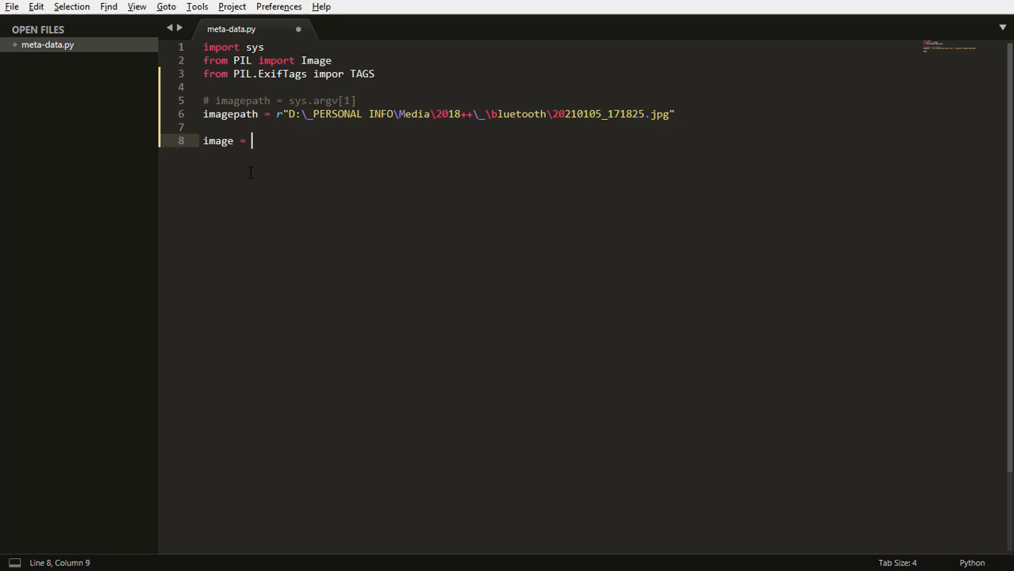
type("Imgage.")
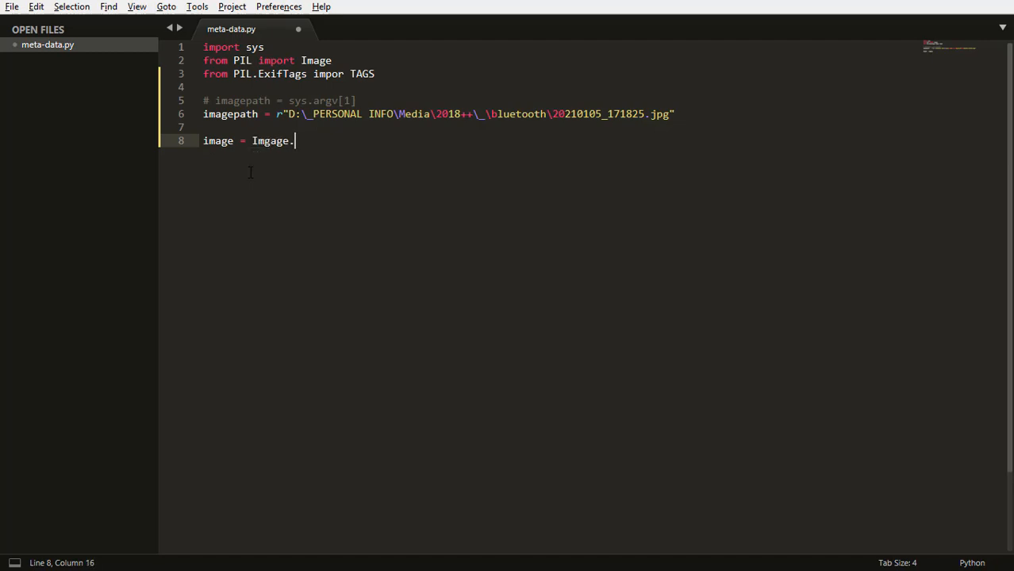
type("open()")
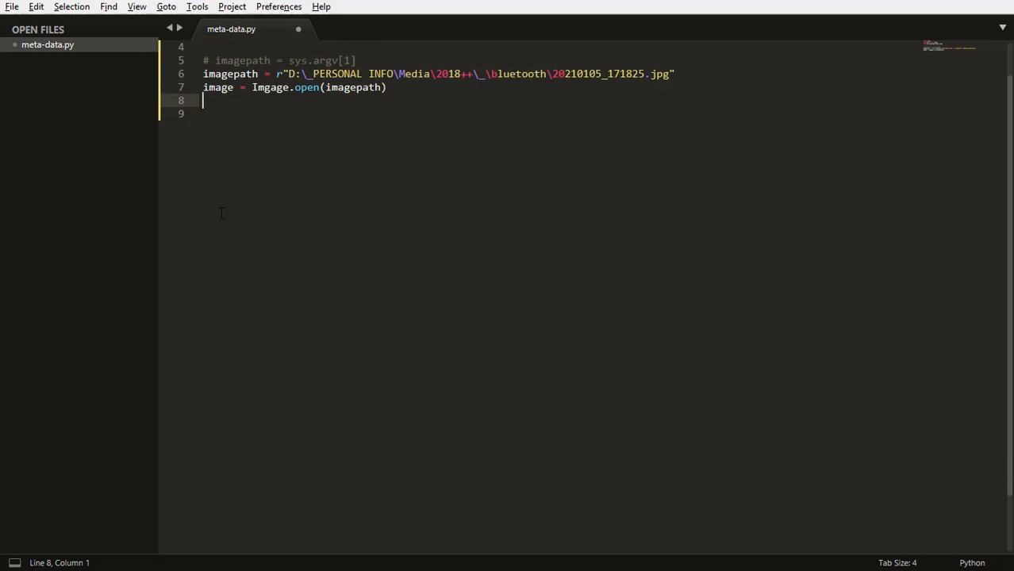
mouse_move(191, 241)
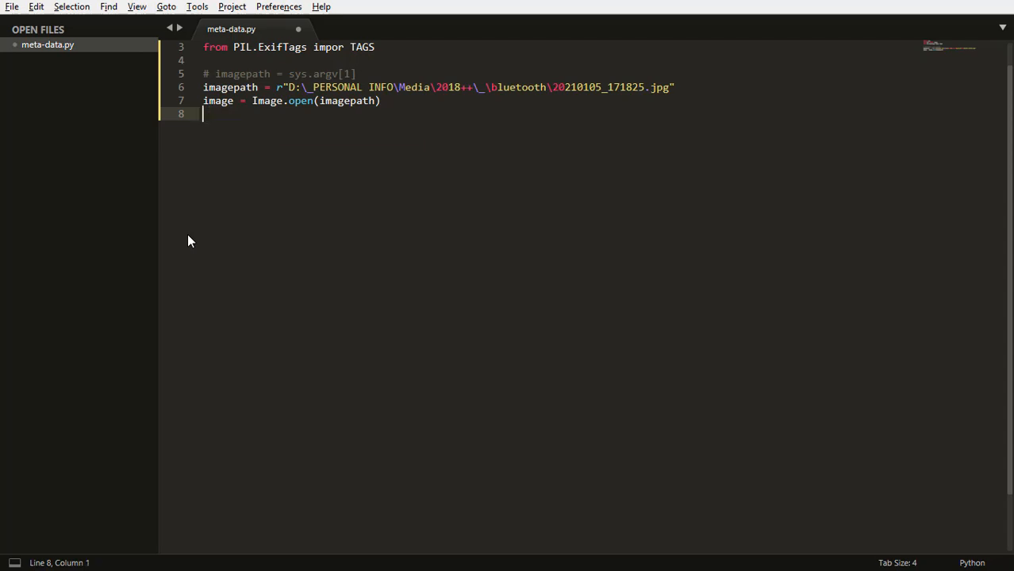
Add exifdata = image.getexif() to read the image's EXIF data
type("exifdata =")
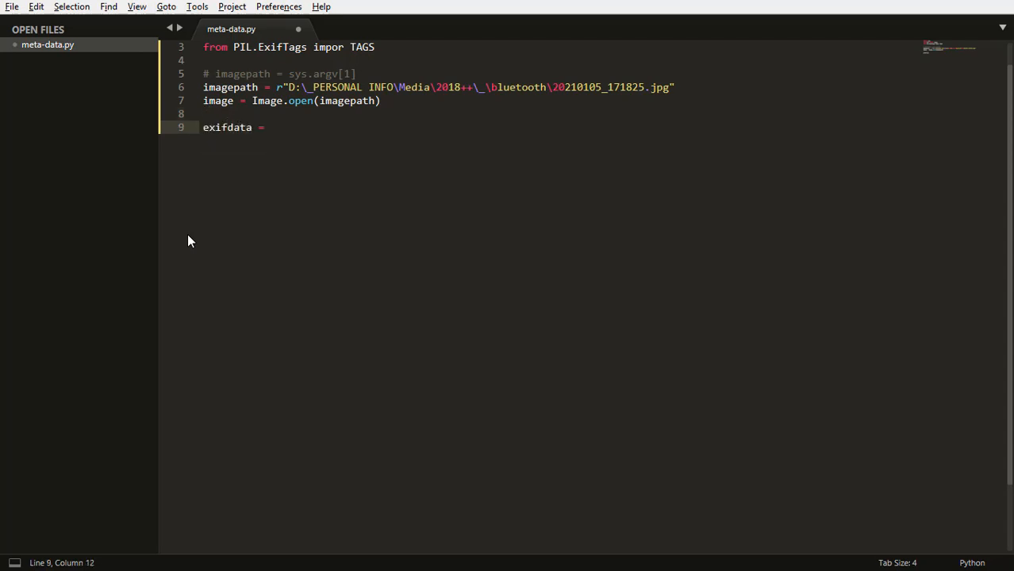
type("i")
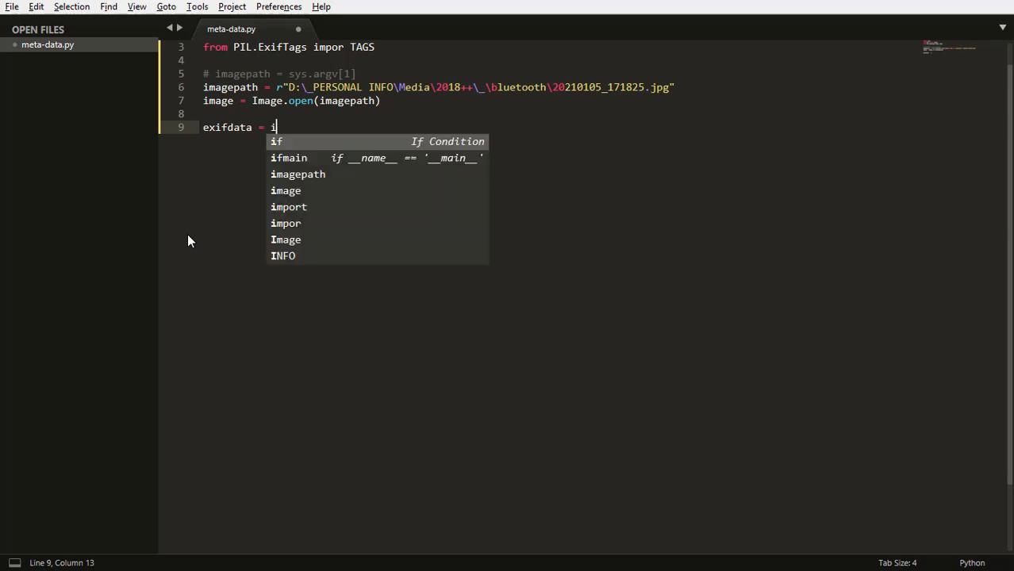
type("mage.")
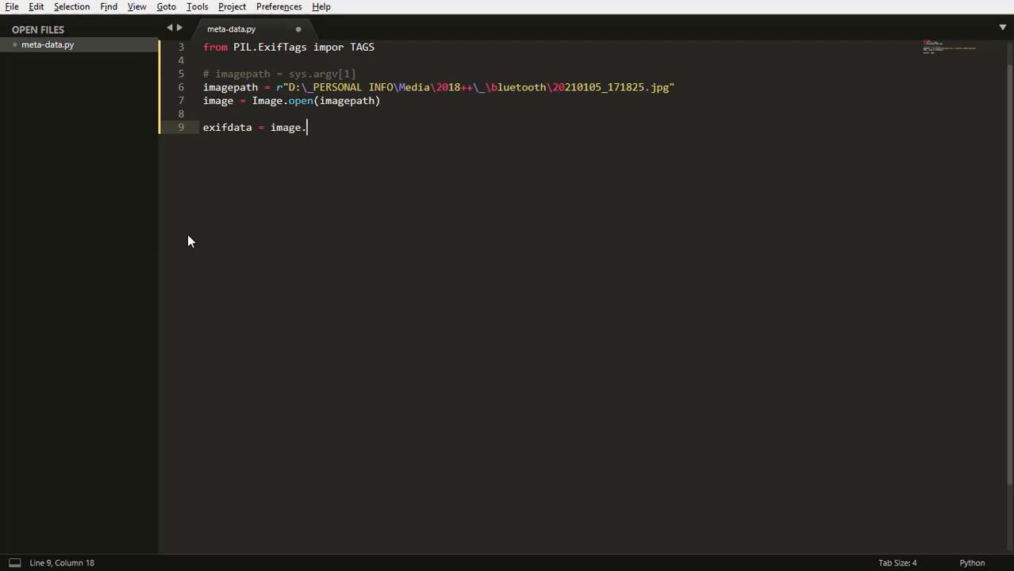
type("get")
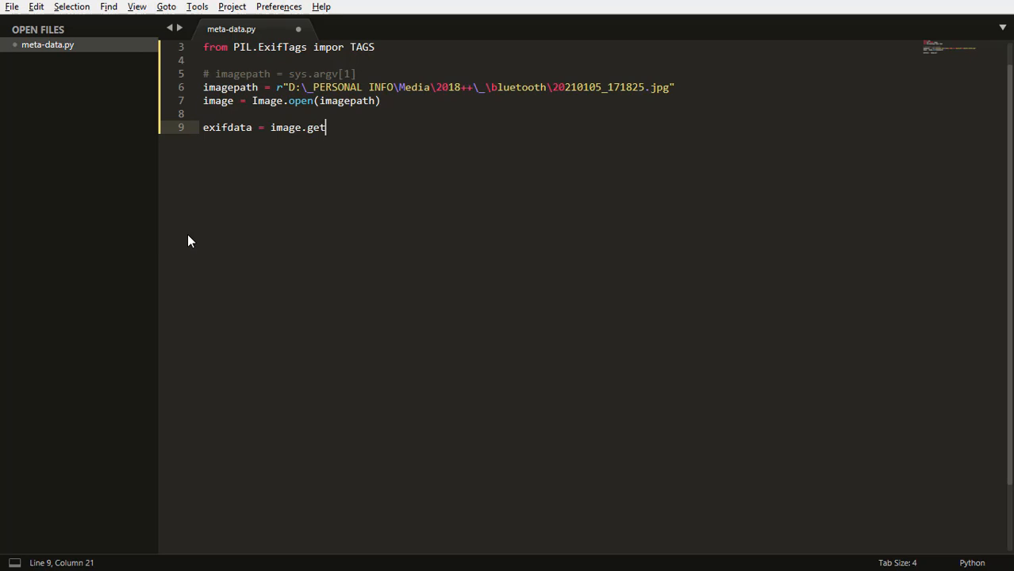
type("exif()")
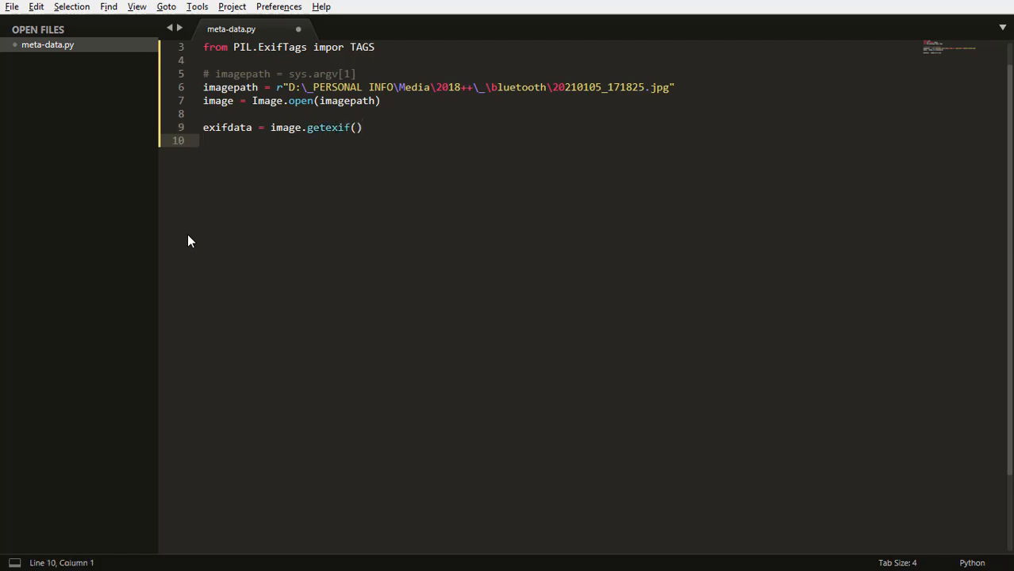
key("backspace")
type("fo")
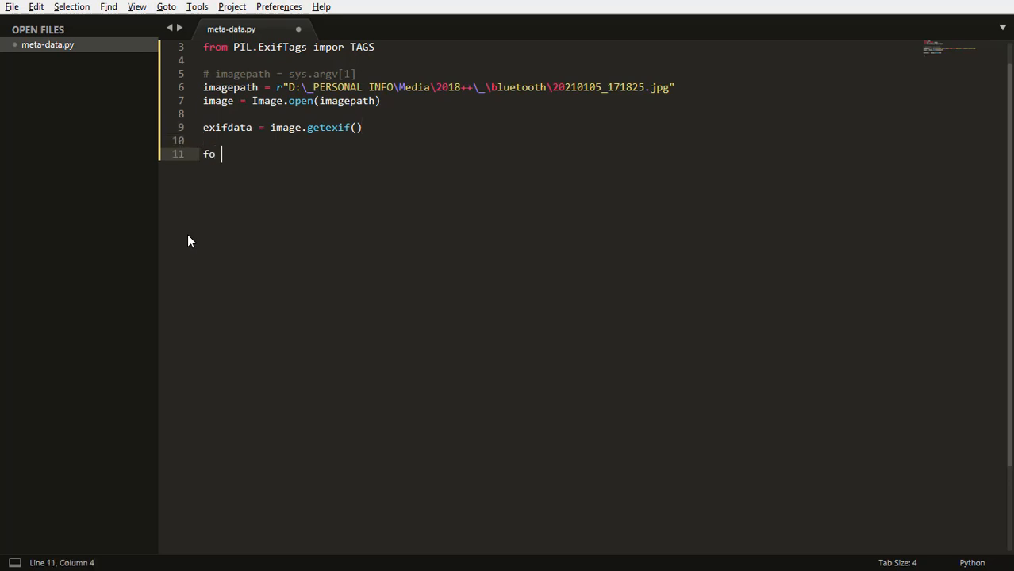
Write the for tid in exifdata loop with tag = TAGS.get(tid) and data = exifdata.get(tid)
type("t")
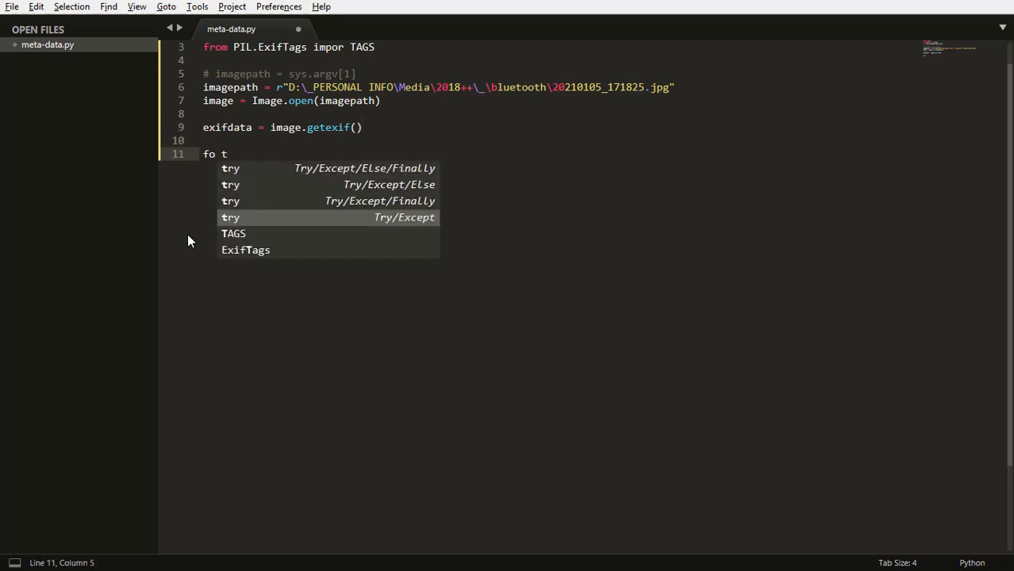
type("id")
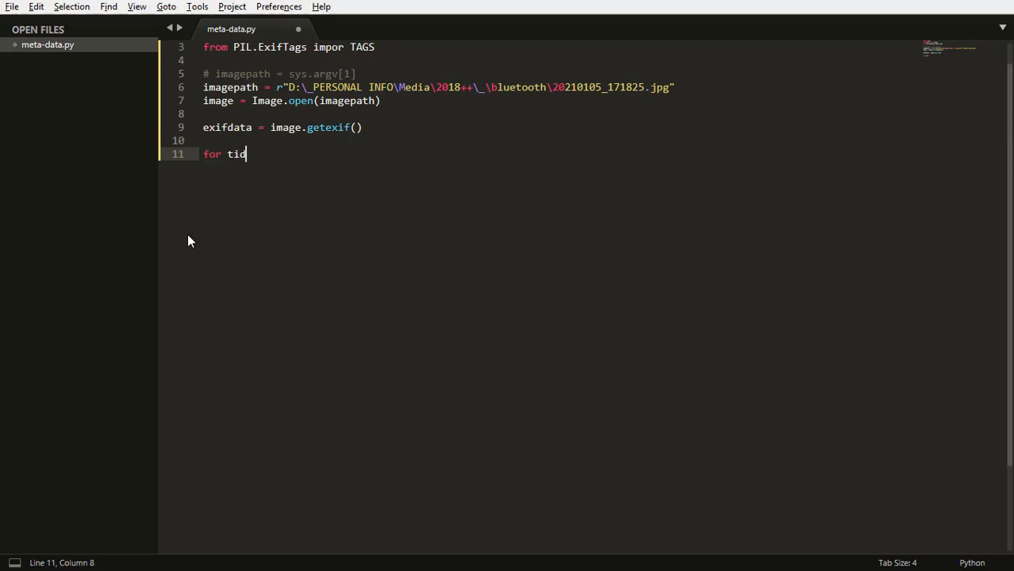
key("ctrl+s")
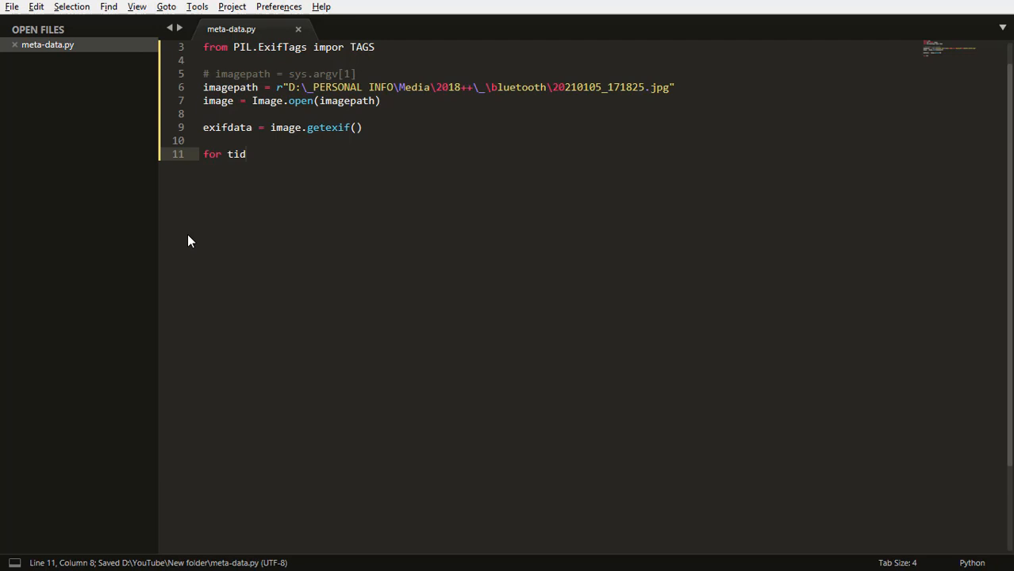
type("in exifdata:")
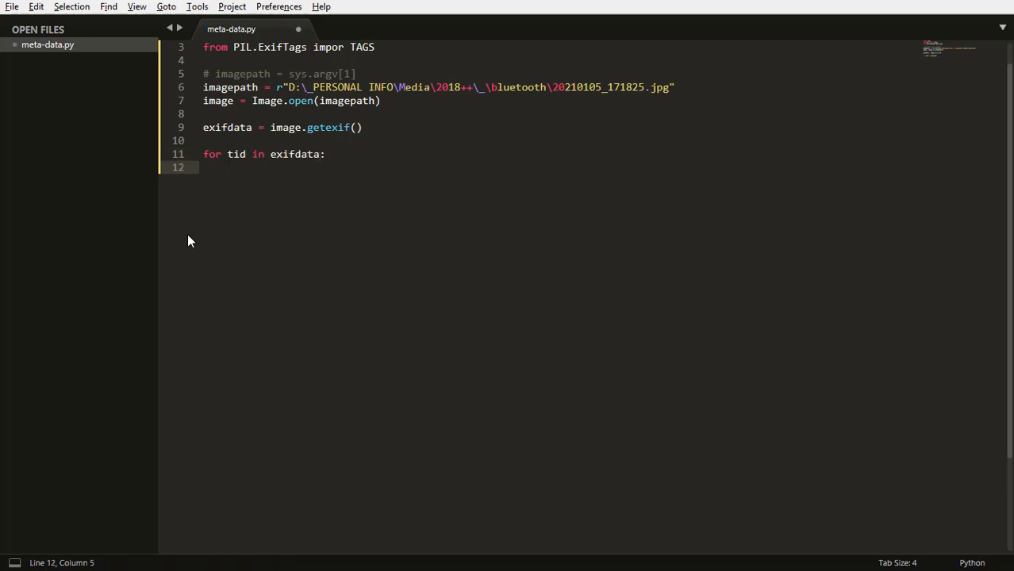
type("tag = T")
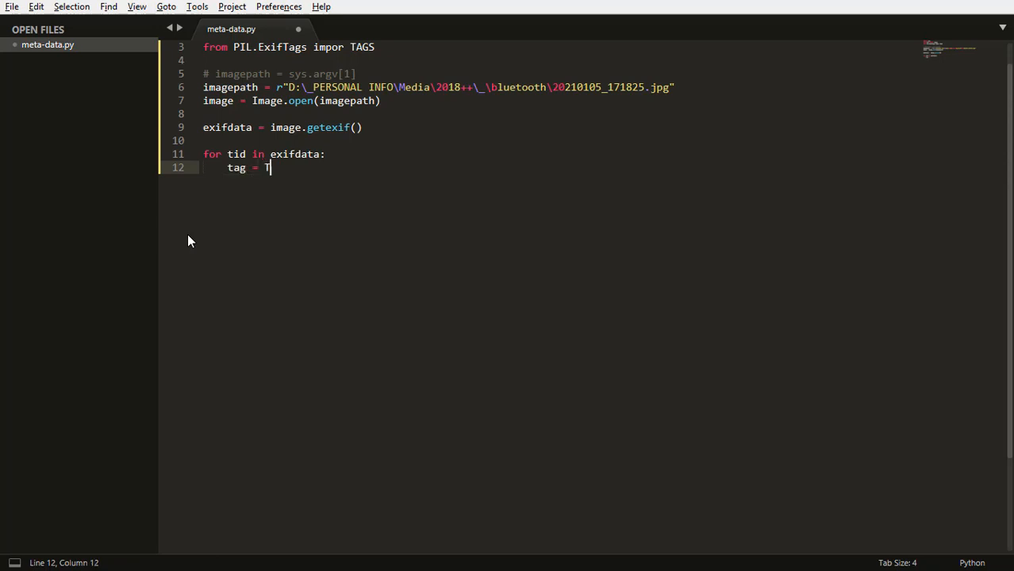
type("AGS.get")
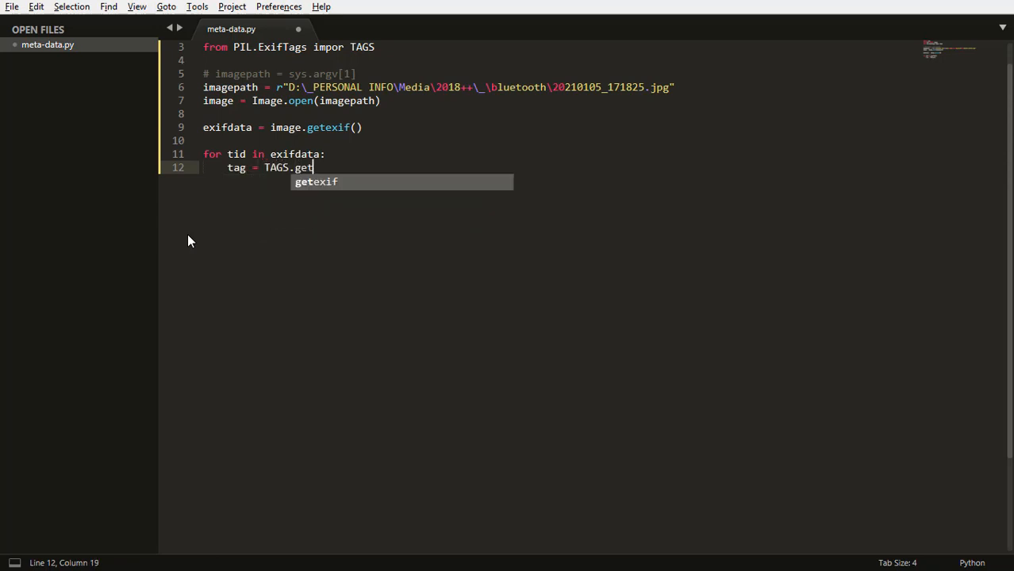
type("(tid)")
type("data")
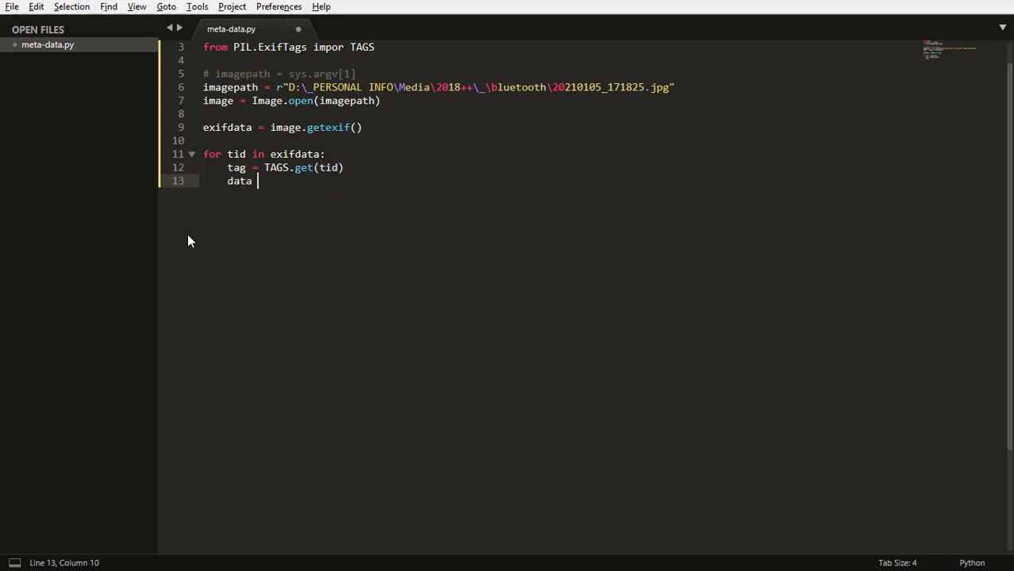
type("= e")
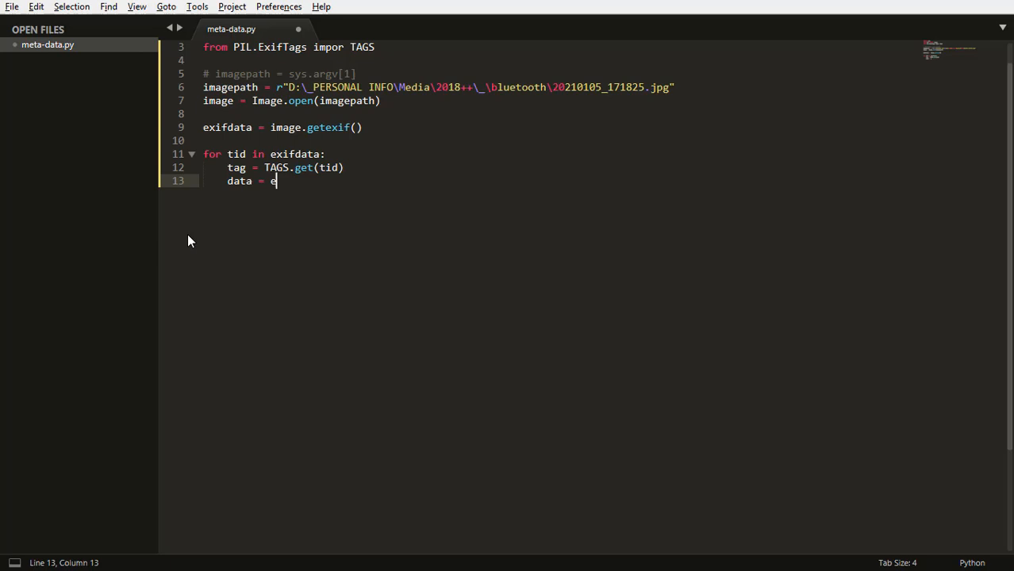
type("xifdata.")
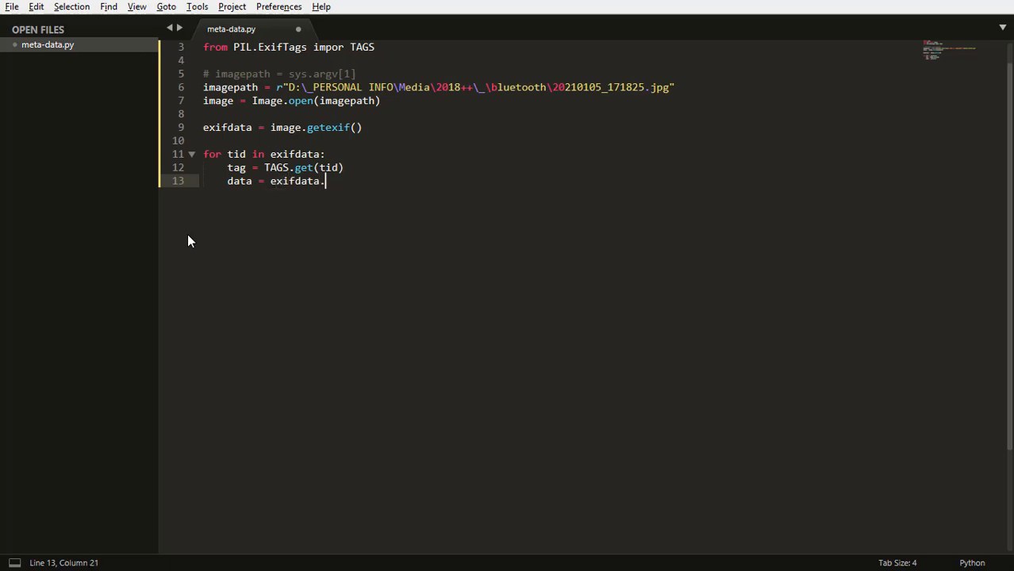
type("get(tid)")
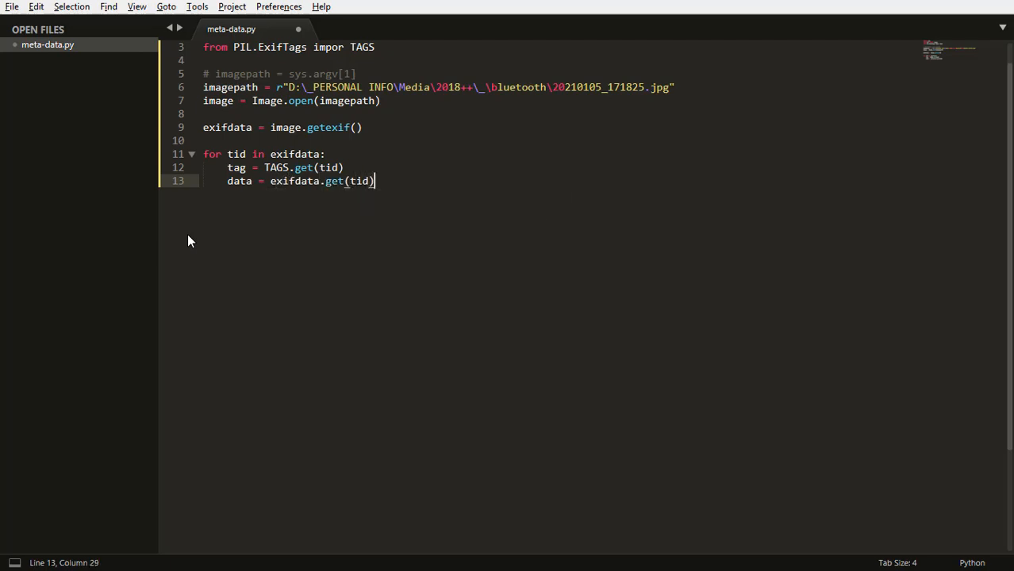
key("enter")
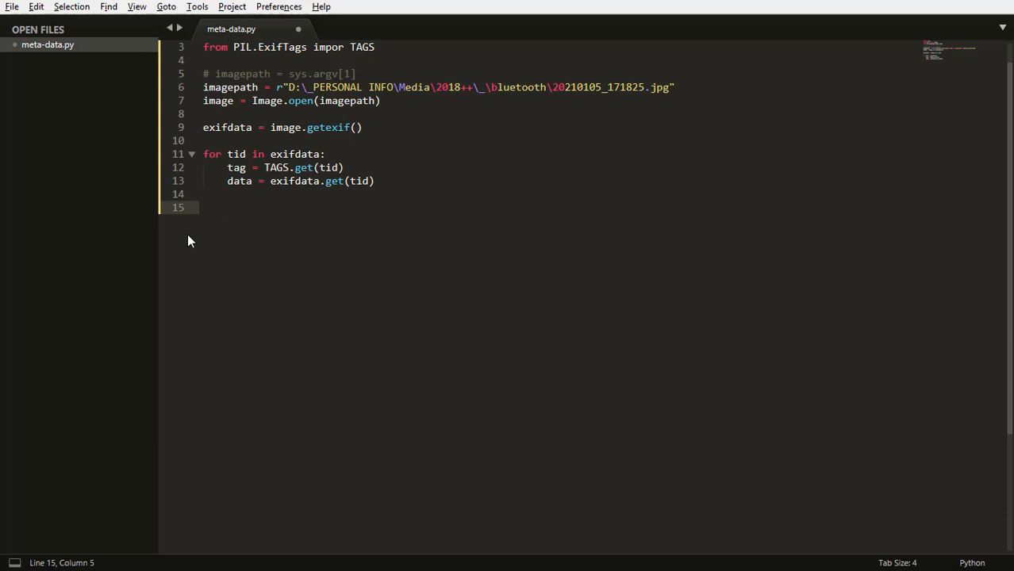
Add the isinstance(data, bytes) check replacing bytes values with "..." and save
type("if isinstance(")
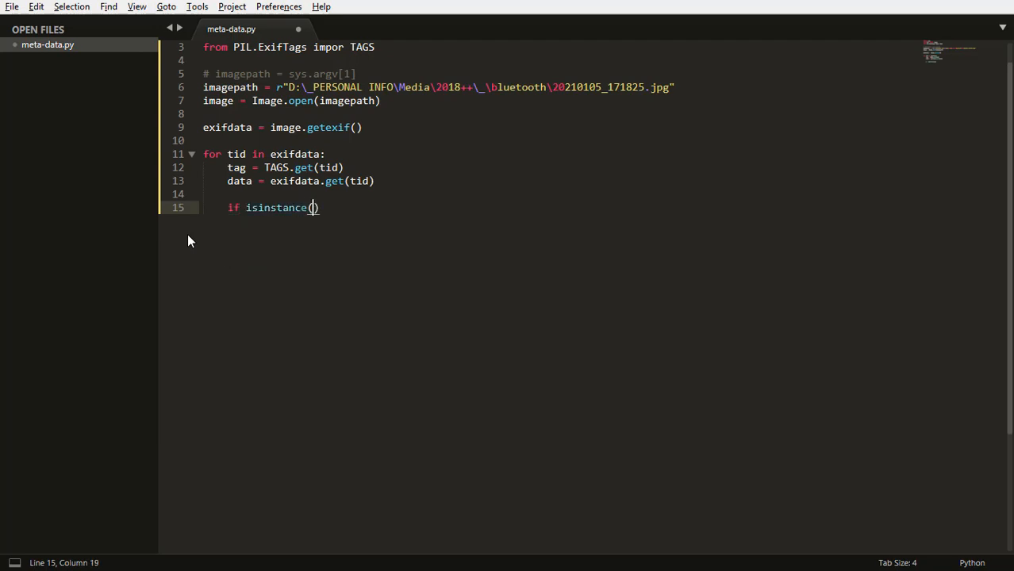
key("ctrl+s")
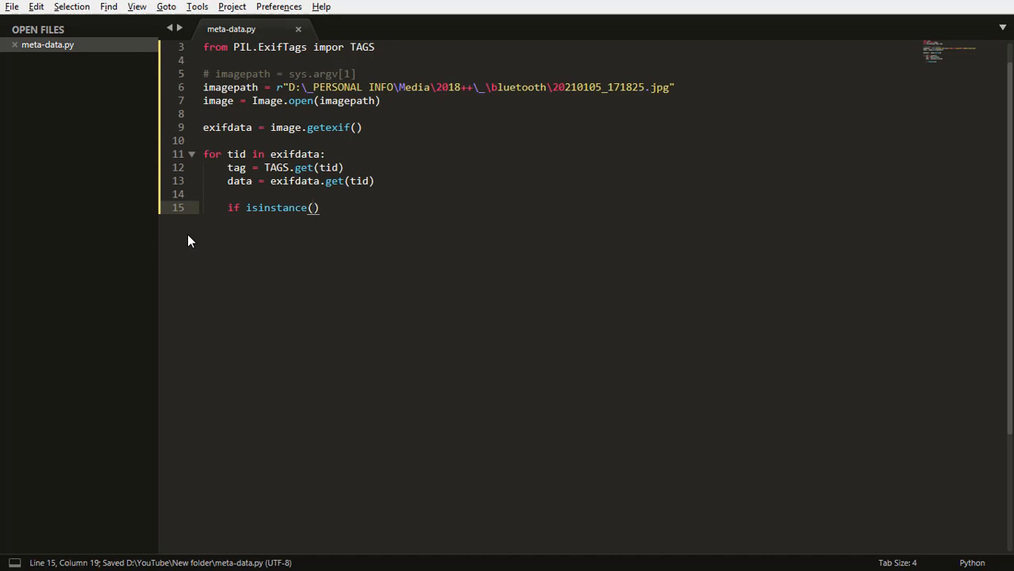
type("data,")
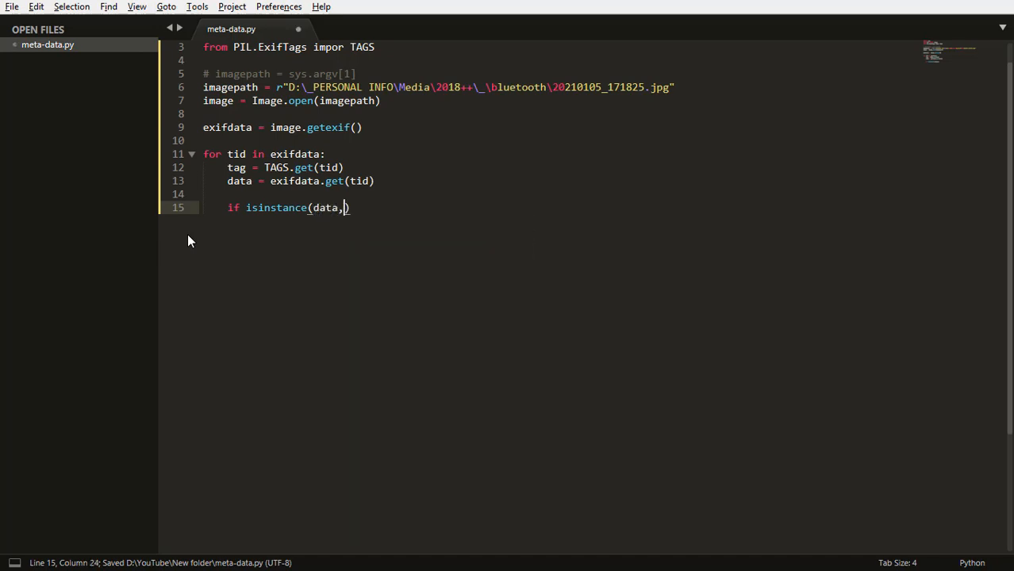
type("bytes)")
type("data")
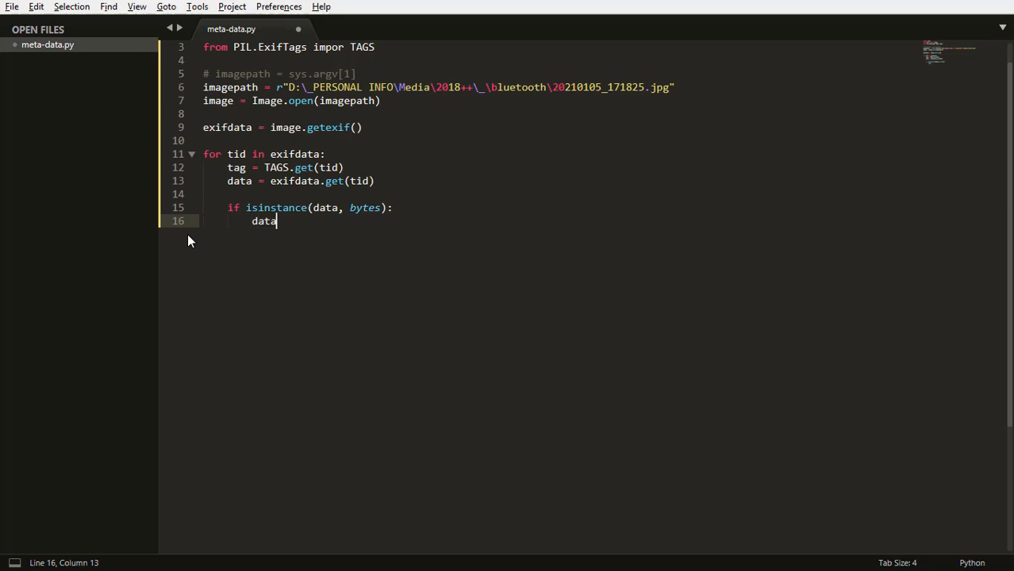
type("= \"")
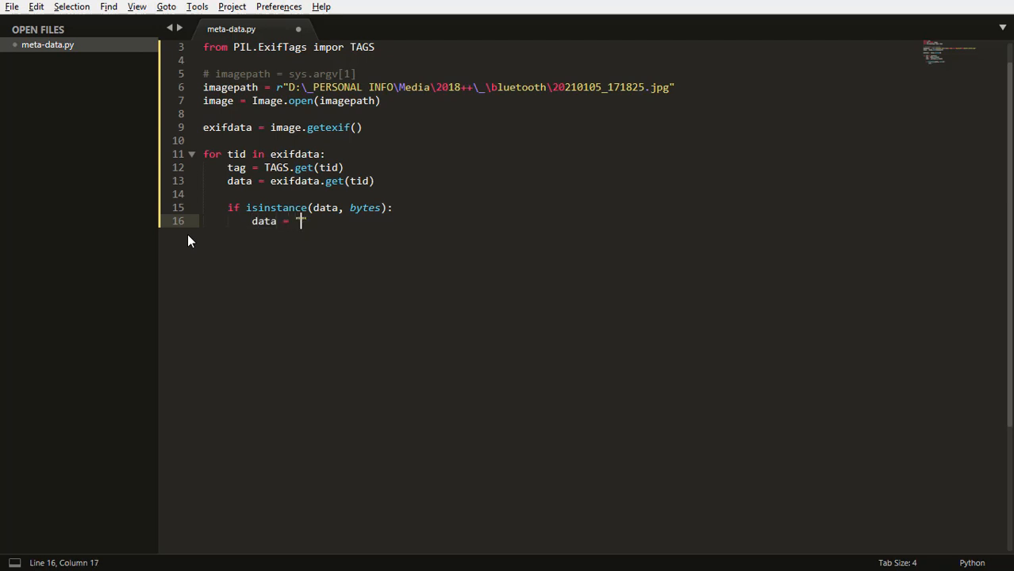
type("...")
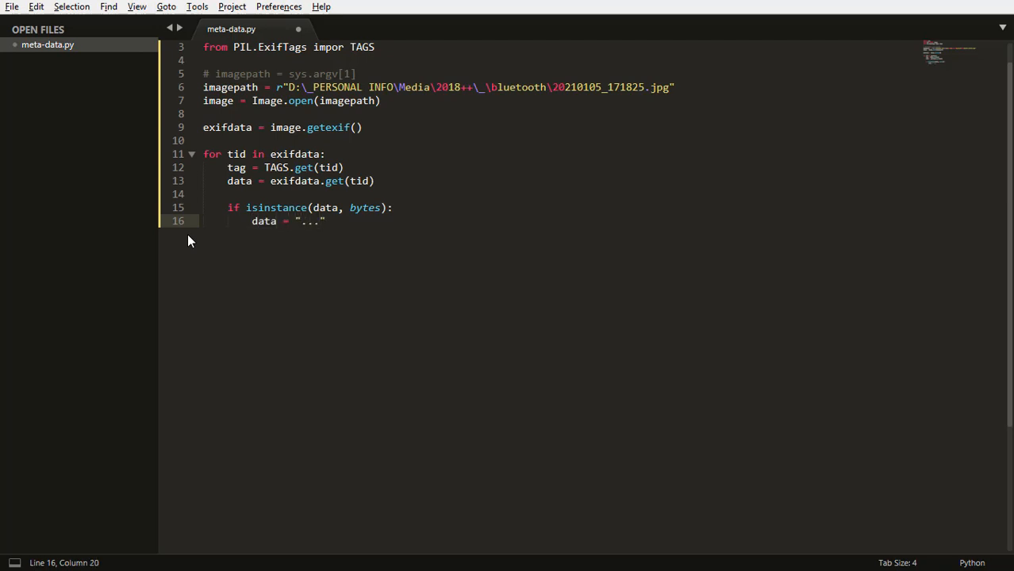
key("ctrl+s")
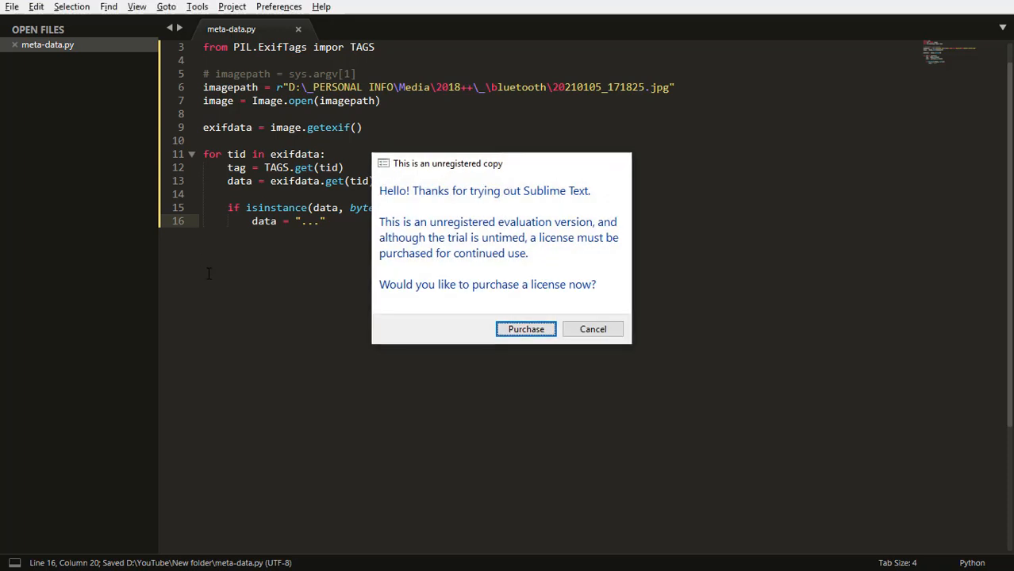
Cancel the unregistered-copy dialog and review the exifdata and tag variables in the loop
left_click(594, 329)
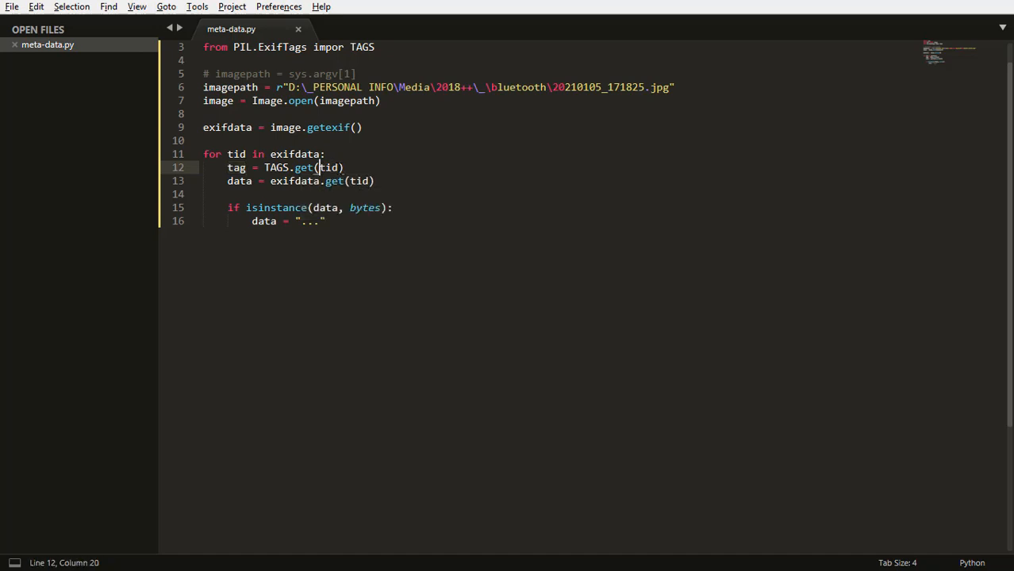
double_click(327, 168)
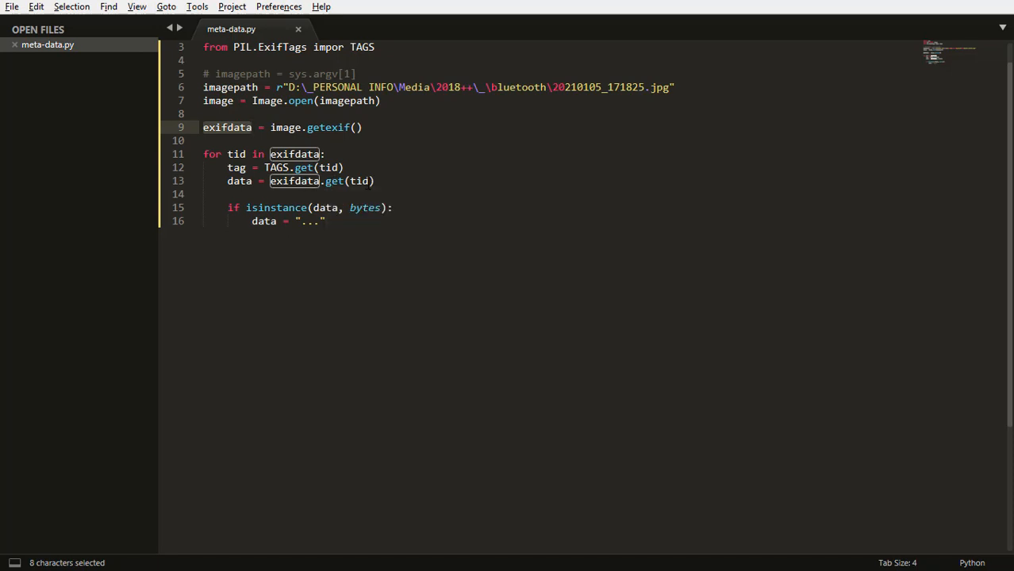
left_click(238, 154)
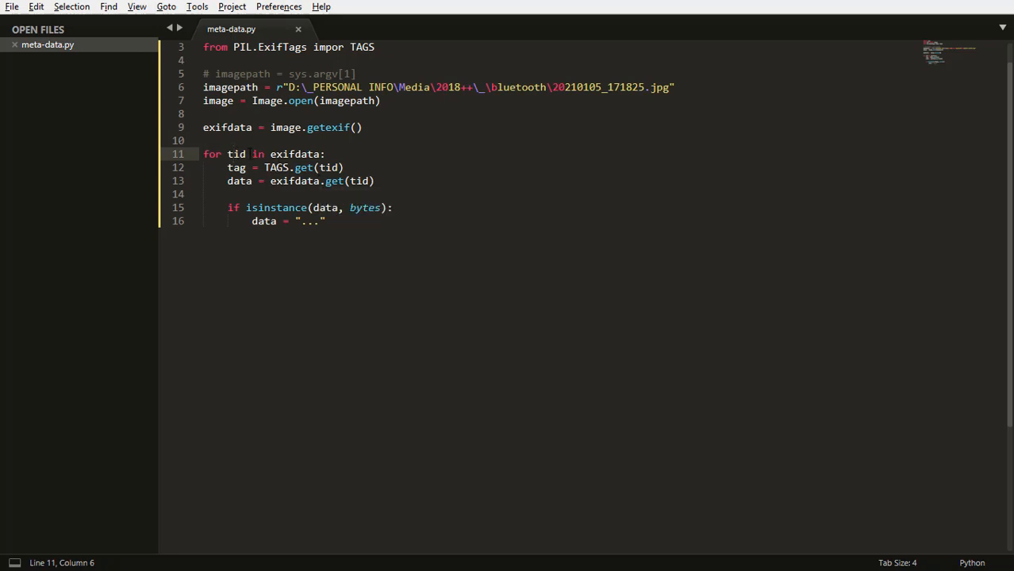
double_click(235, 154)
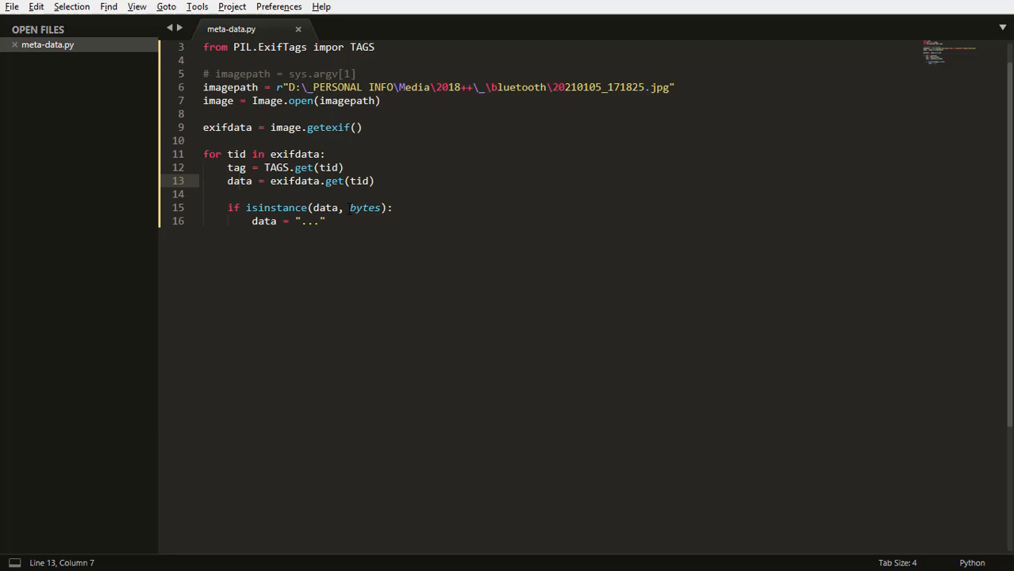
double_click(365, 206)
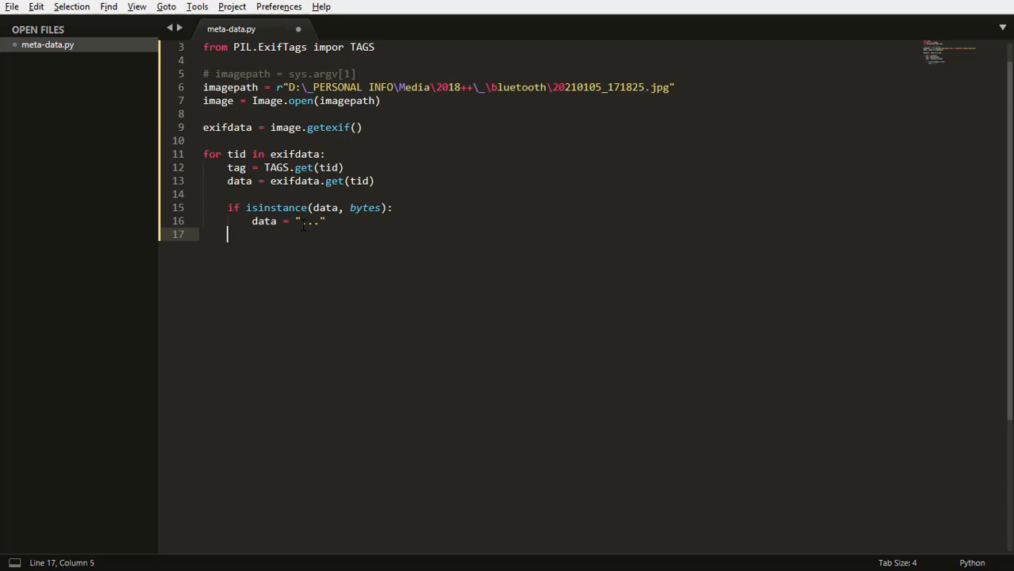
Add print(f"{tag:20}: {data}") inside the loop and switch toward Command Prompt
type("print()")
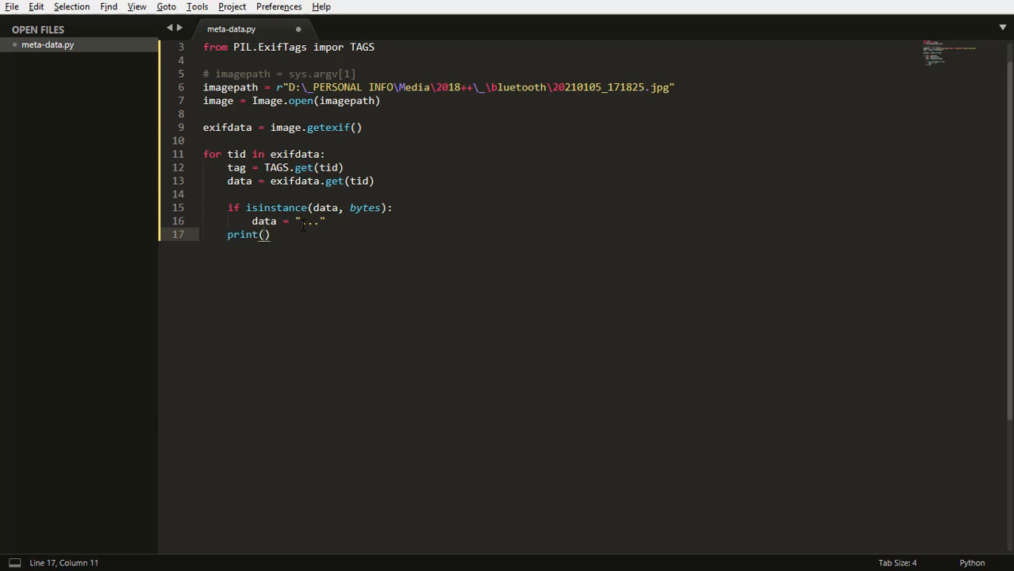
type("f\"\"")
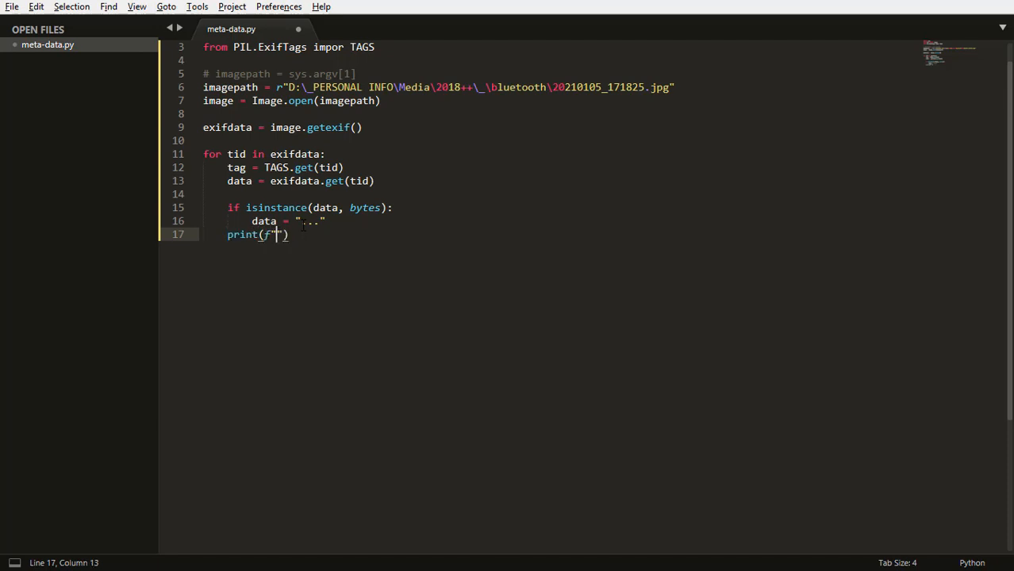
type("{")
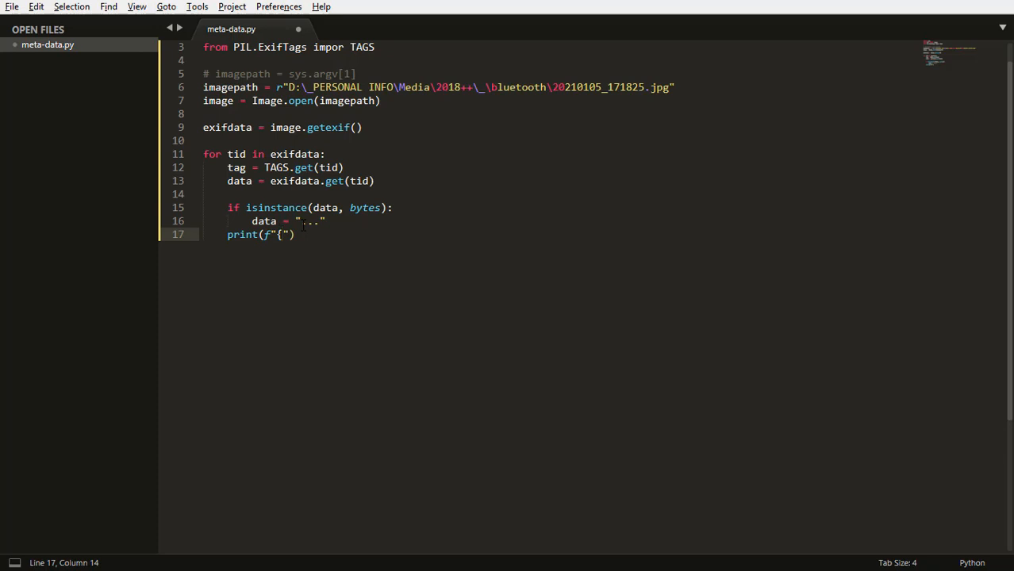
type("tag:")
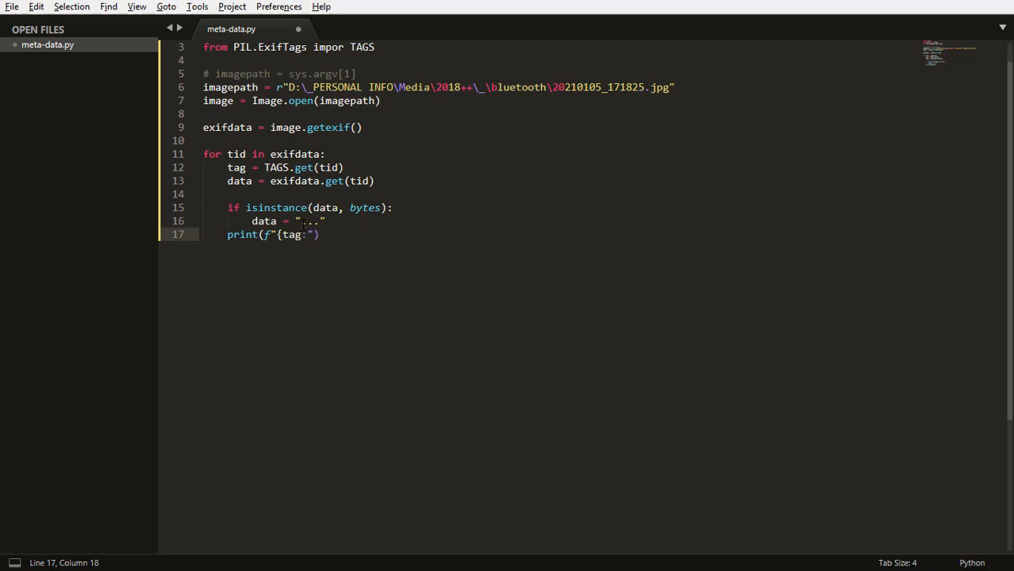
mouse_move(432, 63)
type("20")
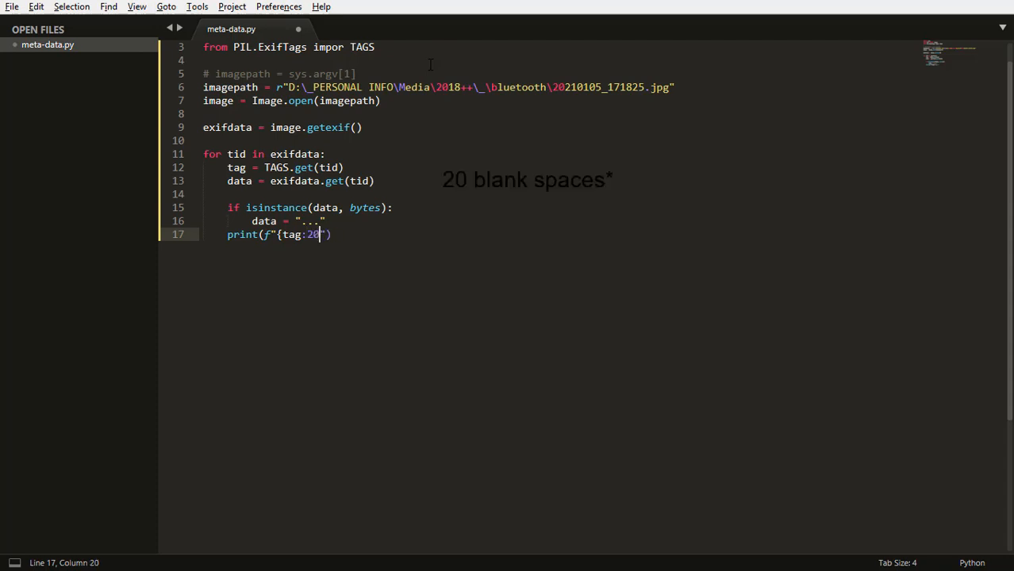
type("}")
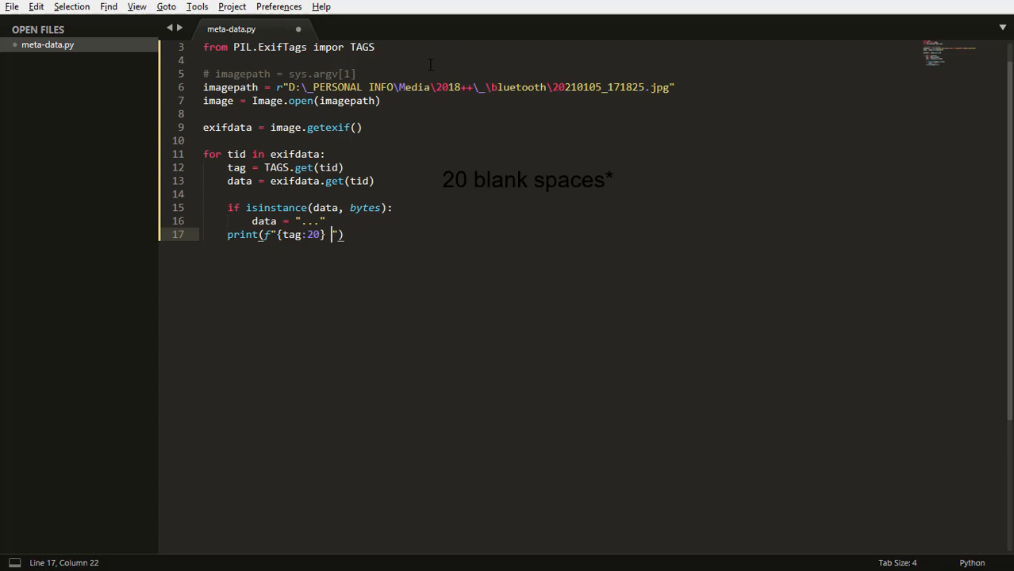
type(": {d")
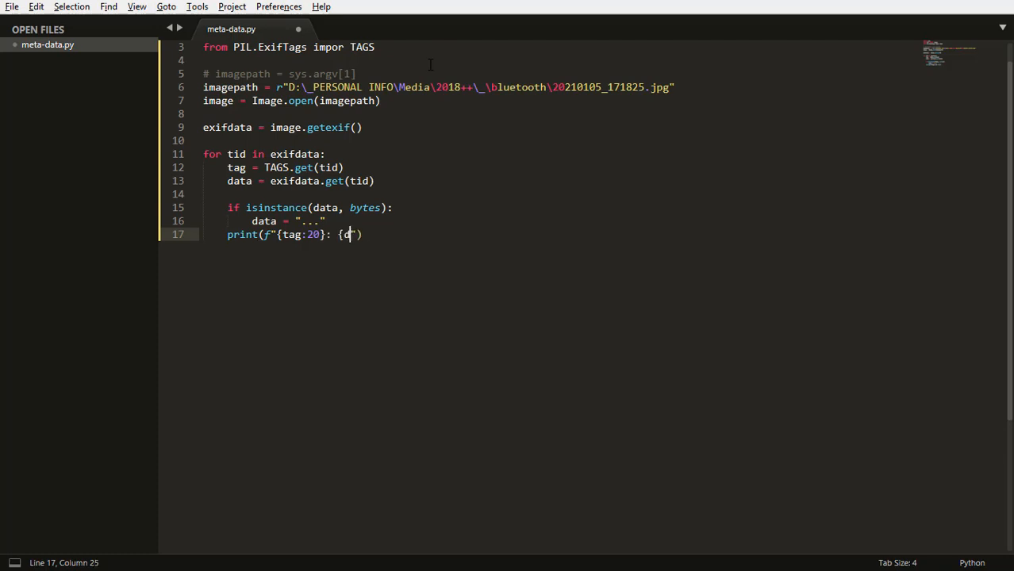
type("ata")
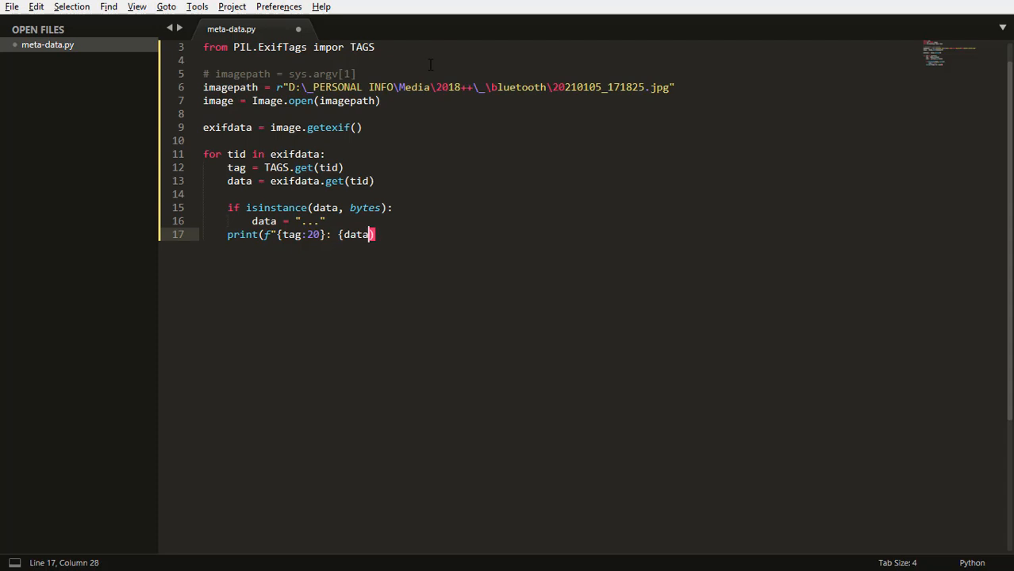
type("}\"")
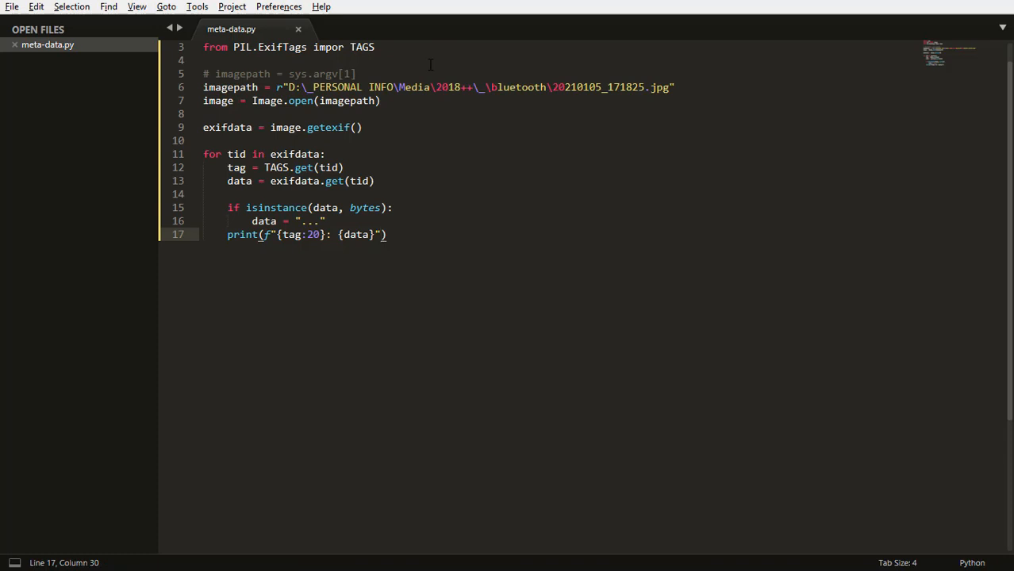
key("alt+tab")
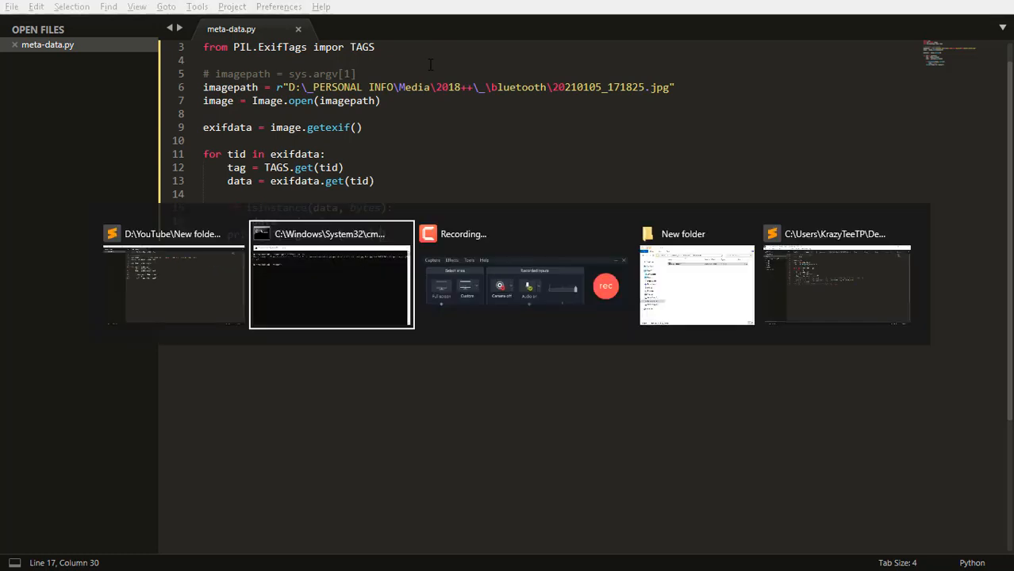
Close the old prompt and launch a fresh cmd.exe from Explorer in the script's folder
left_click(330, 273)
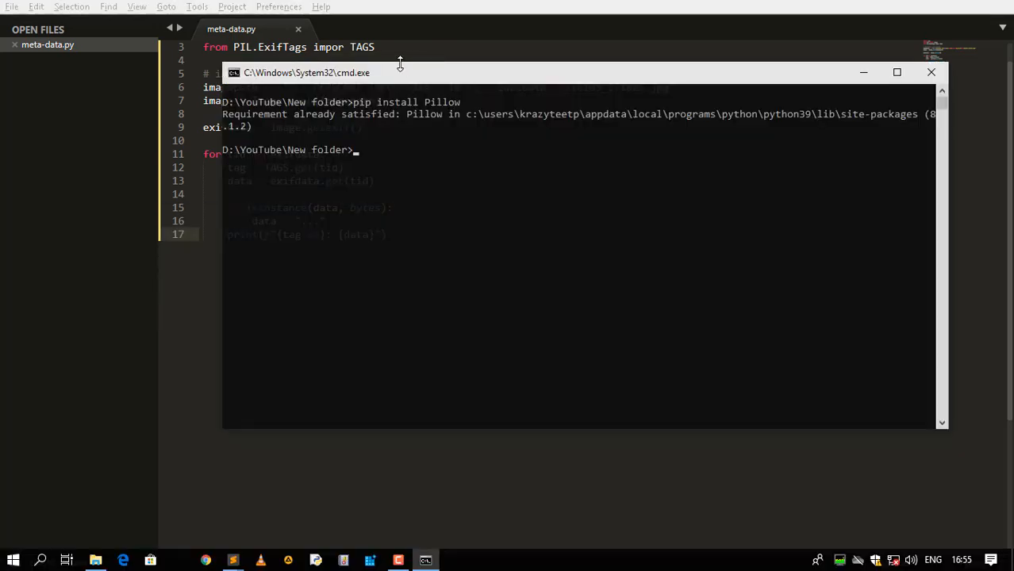
left_click_drag(400, 73, 453, 73)
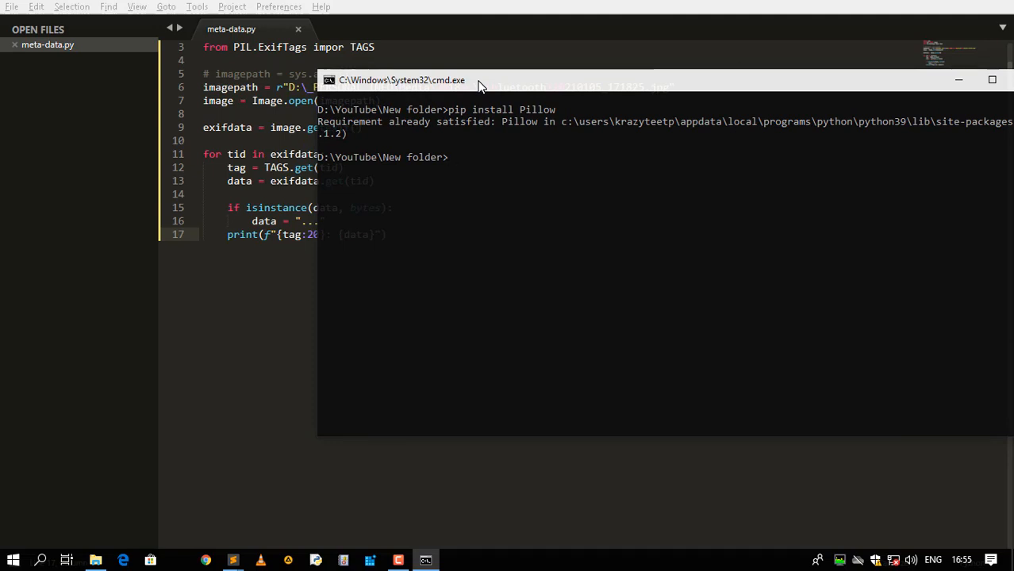
mouse_move(398, 168)
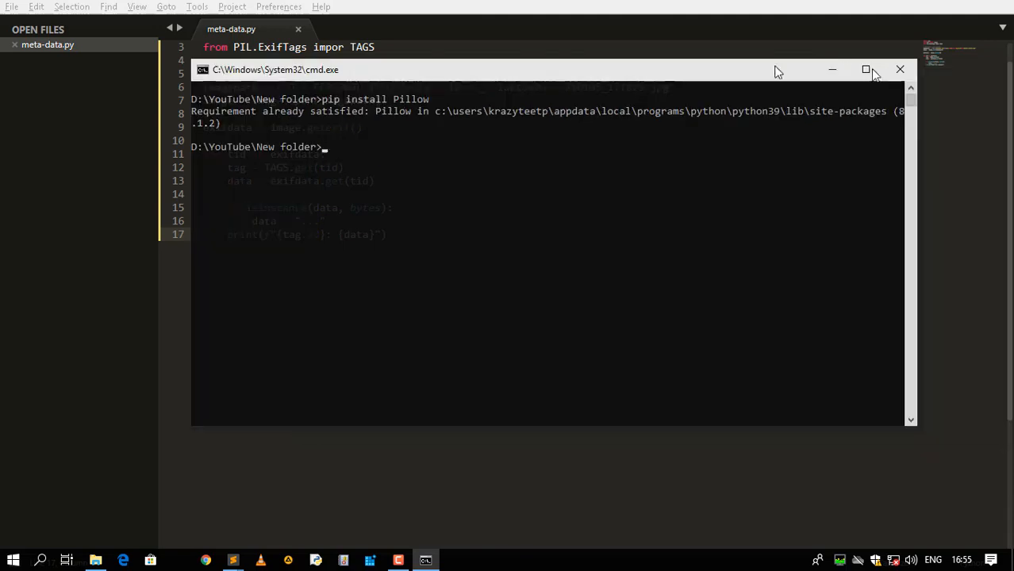
key("alt+tab")
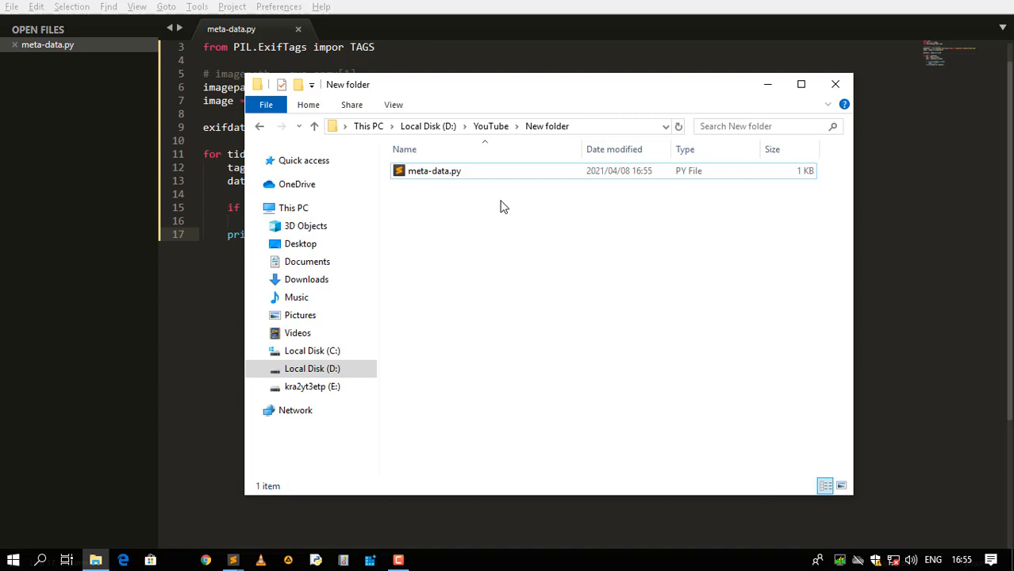
type("C:\\Windows\\System32\\cmd.exe")
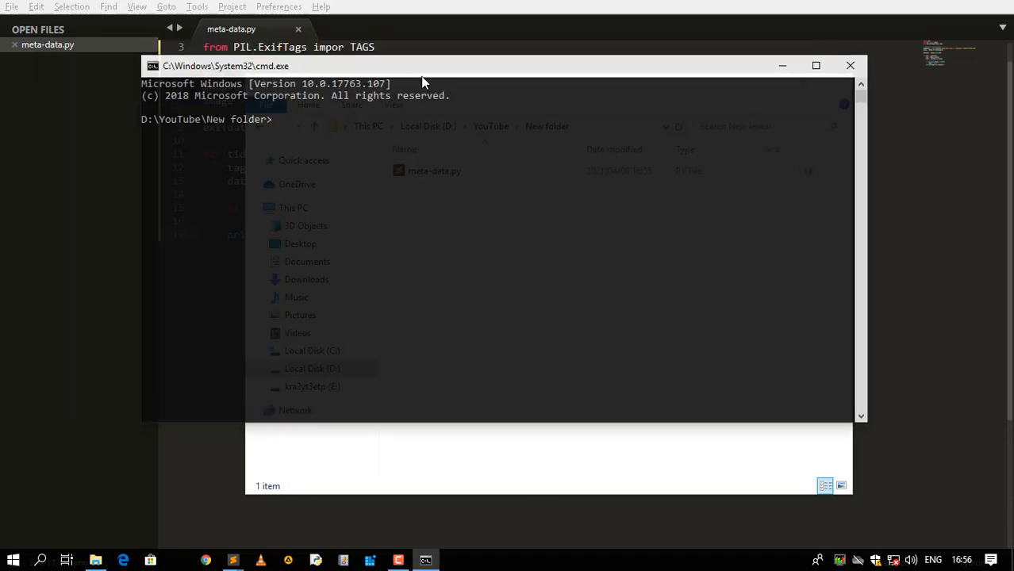
Run python meta-data.py in the new Command Prompt
type("python meta-data.py")
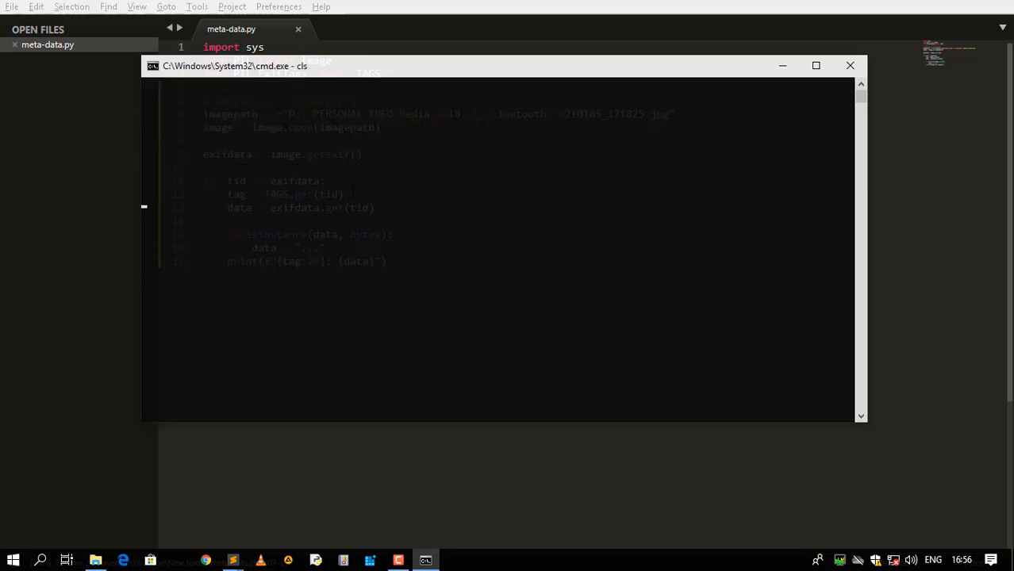
key("enter")
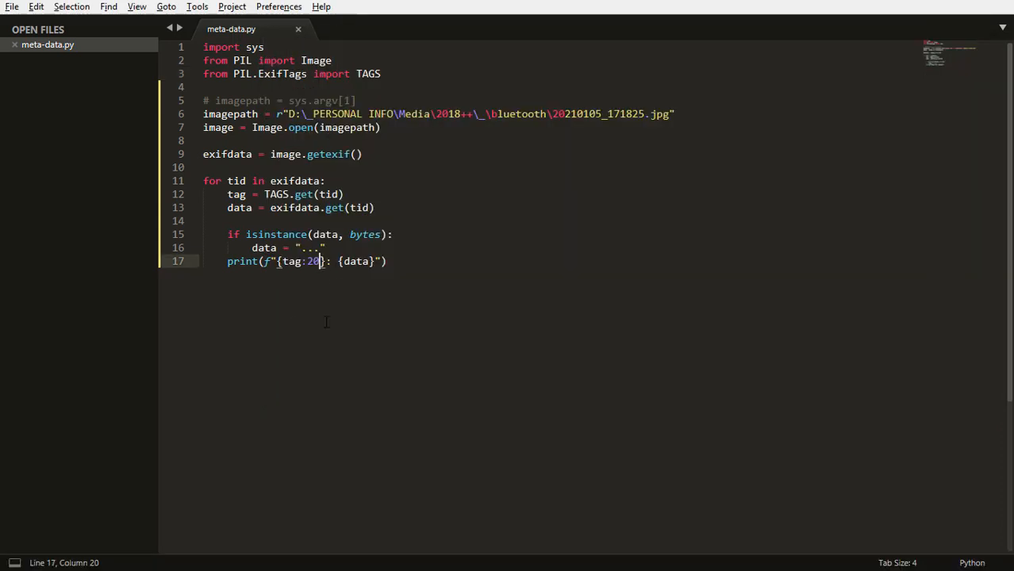
Widen the tag column to {tag:30} and move the prompt aside to compare output with the code
type("30")
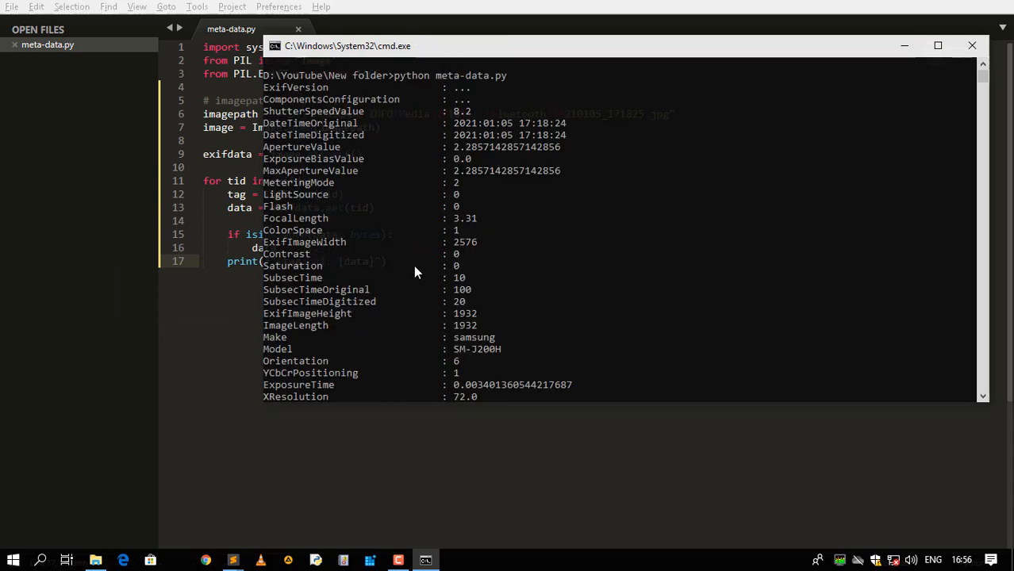
mouse_move(294, 95)
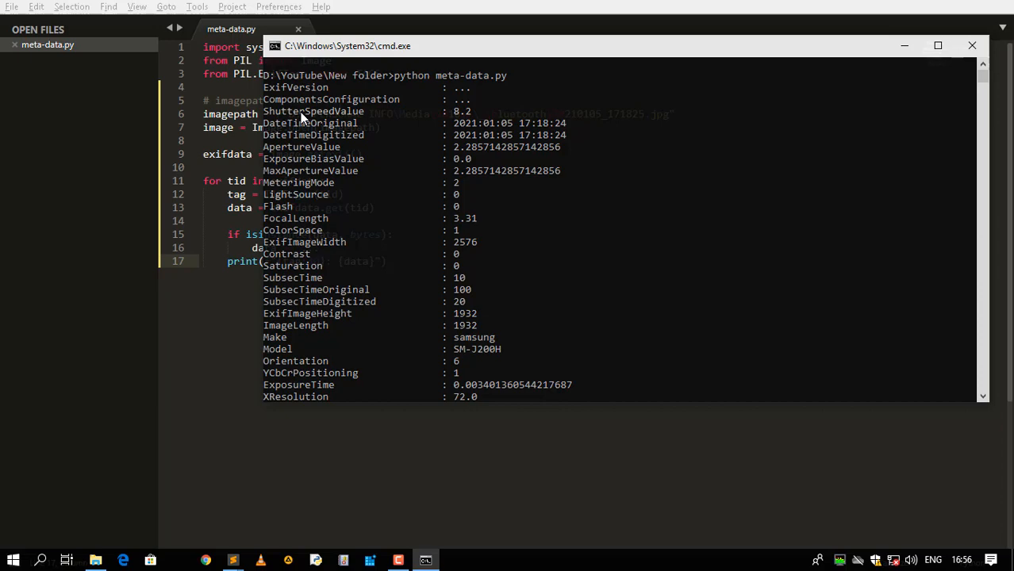
left_click(498, 152)
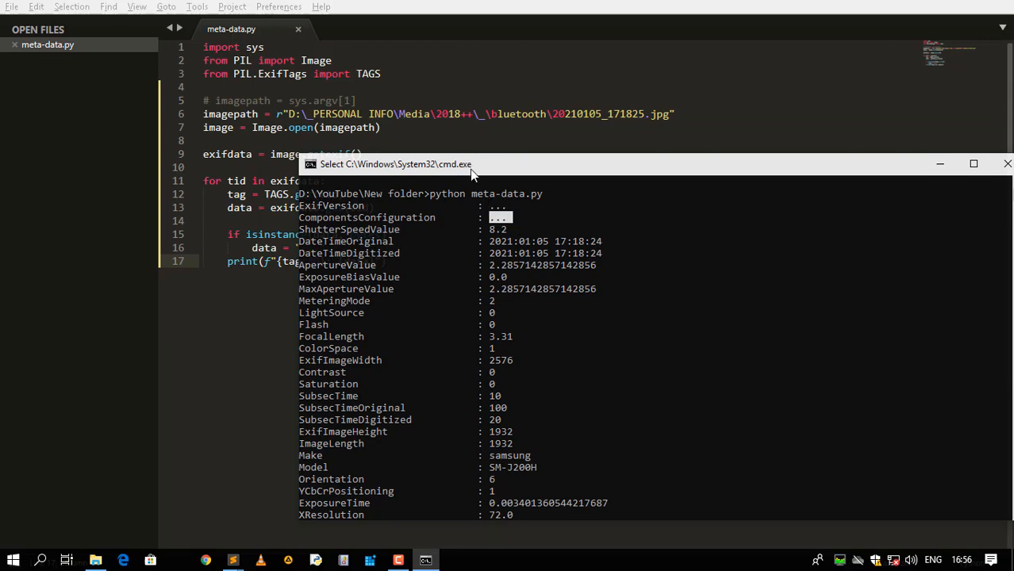
left_click_drag(397, 163, 556, 40)
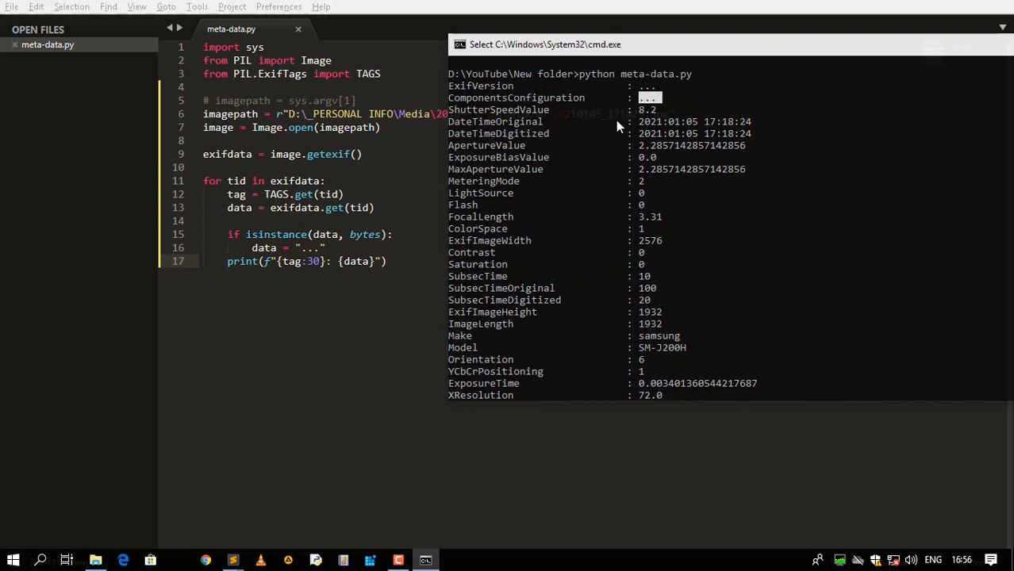
mouse_move(600, 73)
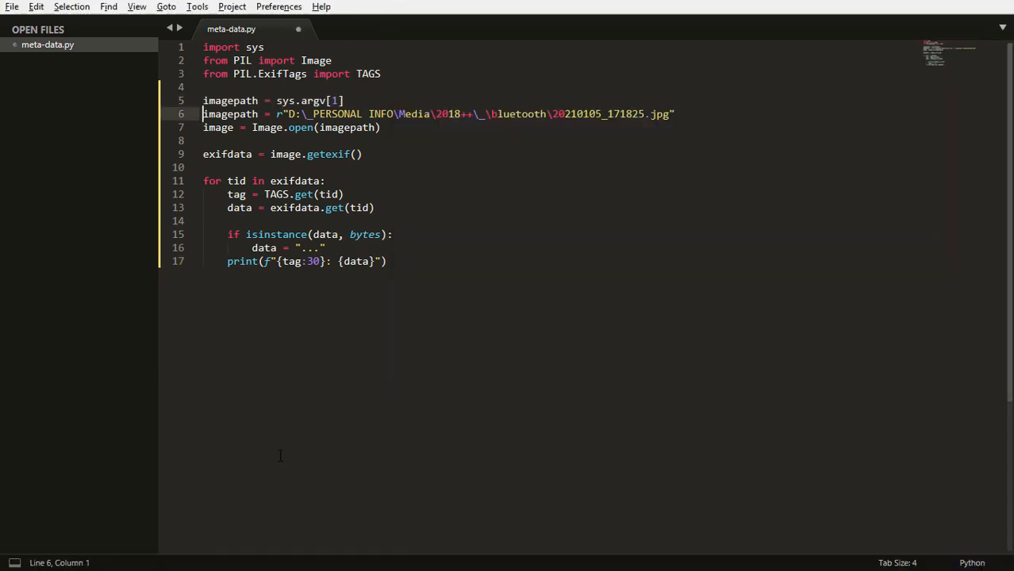
Comment out the hard-coded image path, copy that path string, and save meta-data.py
key("ctrl+/")
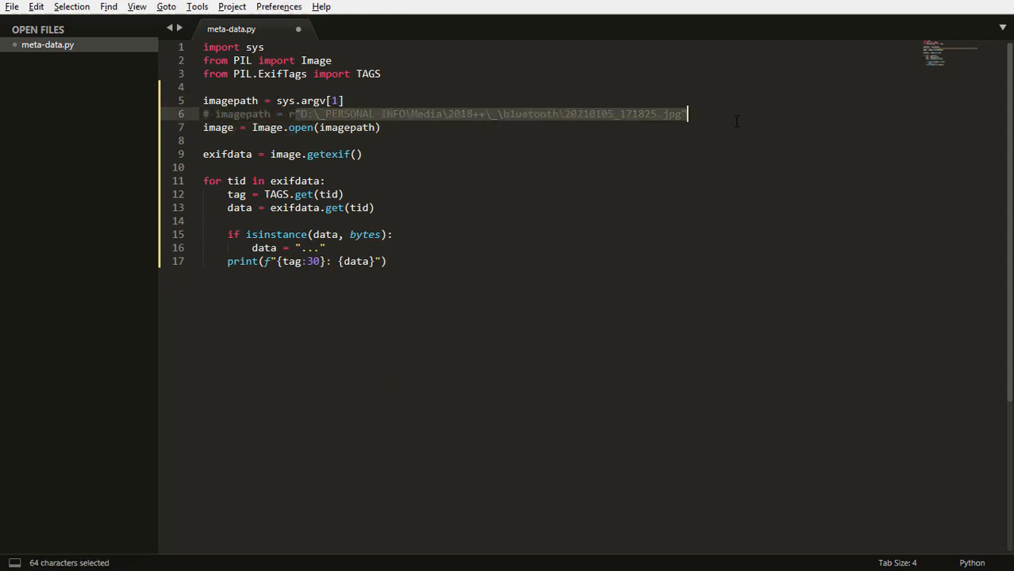
key("ctrl+c")
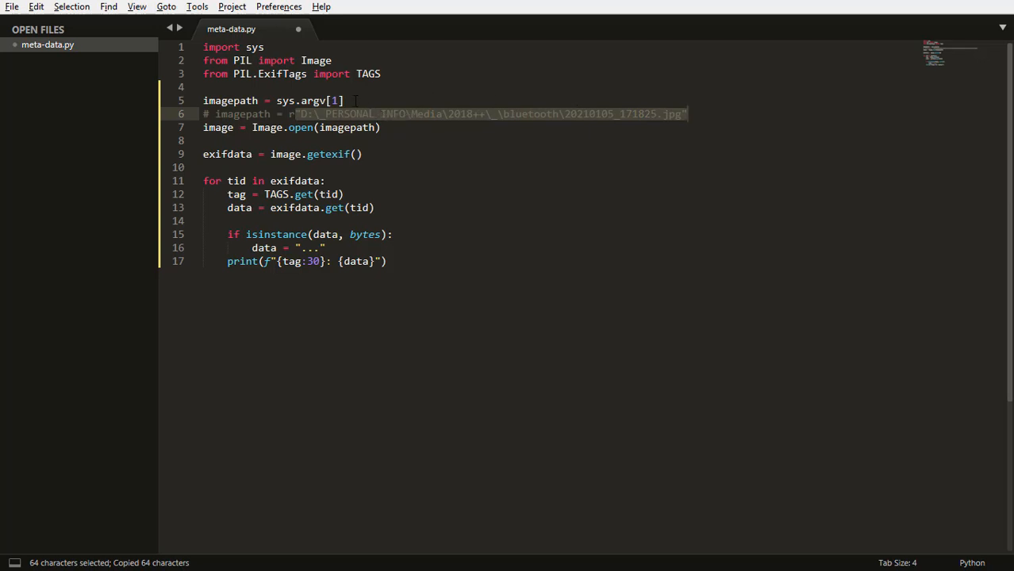
key("ctrl+s")
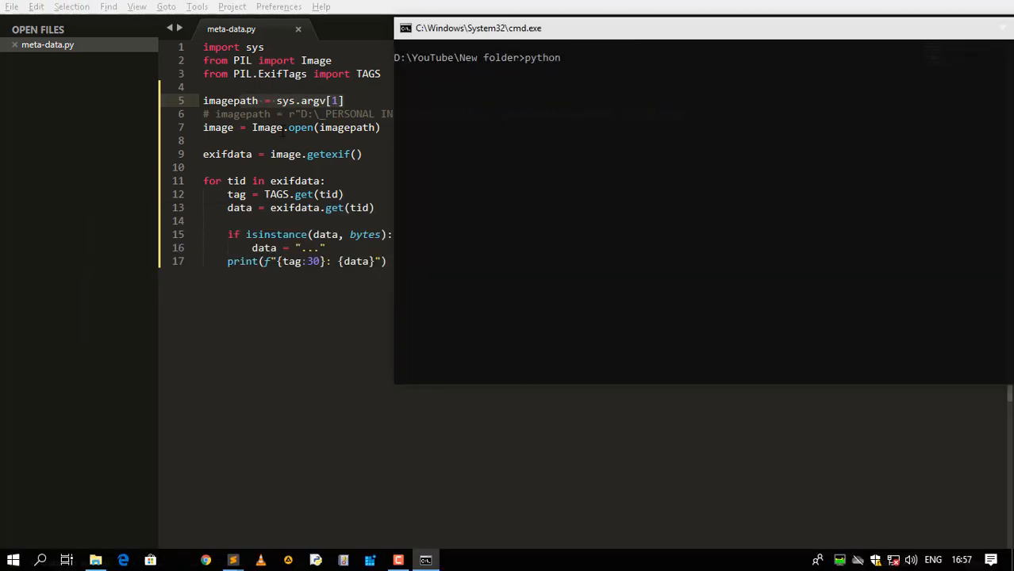
Run python meta-data.py with the quoted photo path as argument and scroll its EXIF output
type("meta-data.py \"D:\\_PERSONAL INFO\\Media\\2018++\\_\\bluetooth\\20210105_171825.jpg")
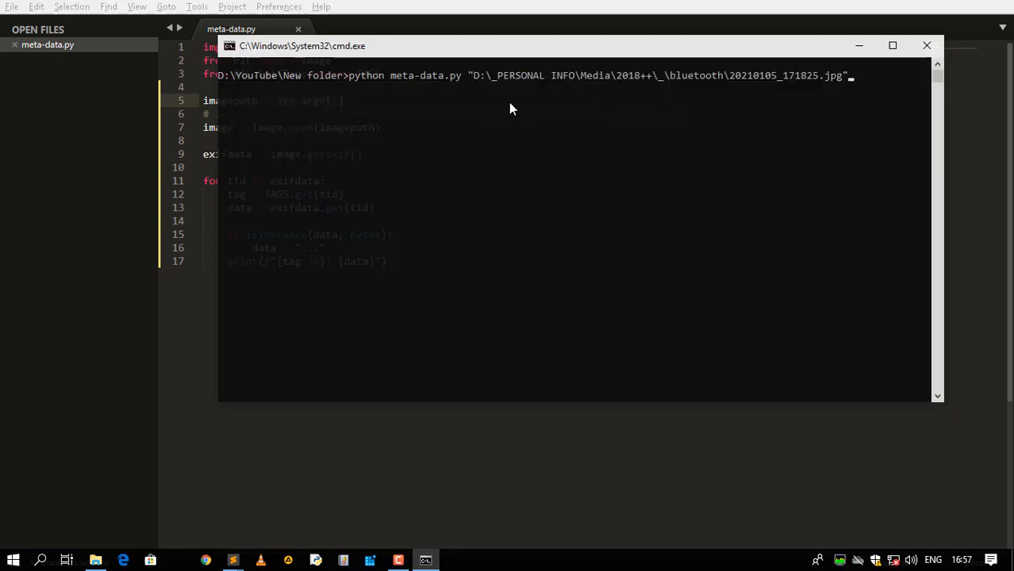
key("enter")
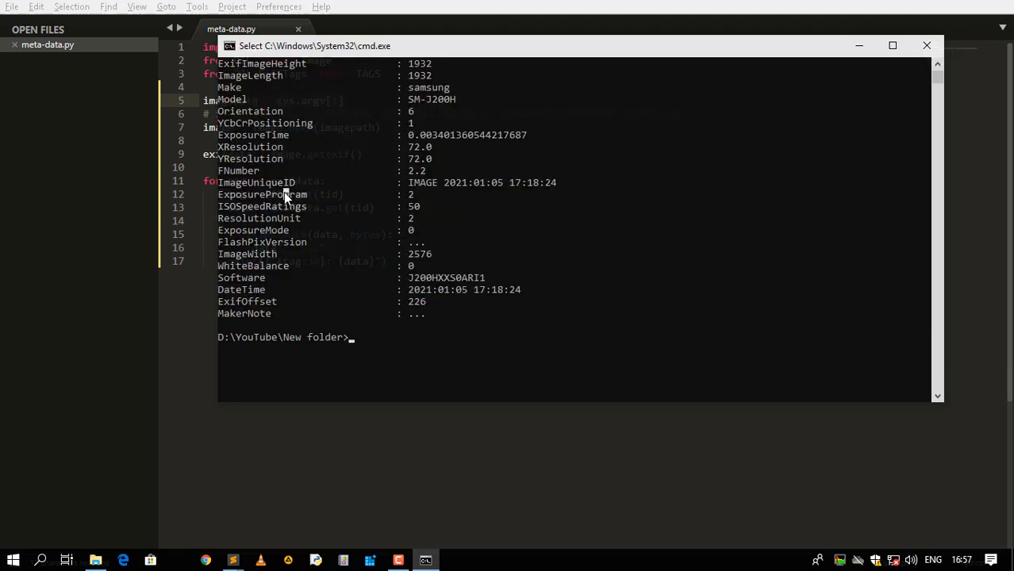
scroll("down", 3)
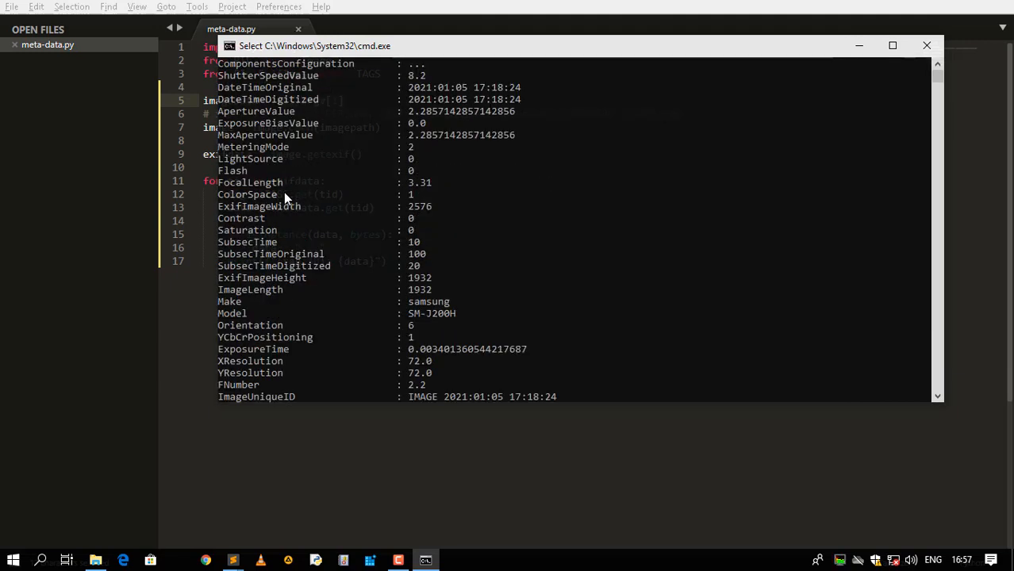